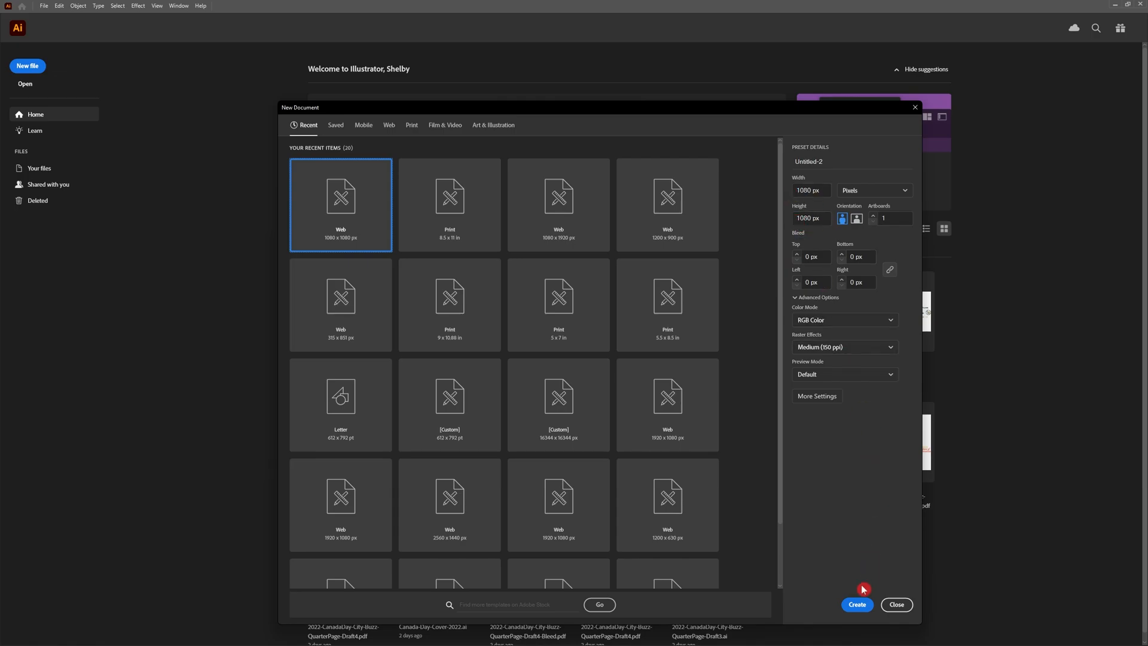
# Step: Create the 1080 × 1080 px Web document and show the Swatches panel
pyautogui.click(857, 604)
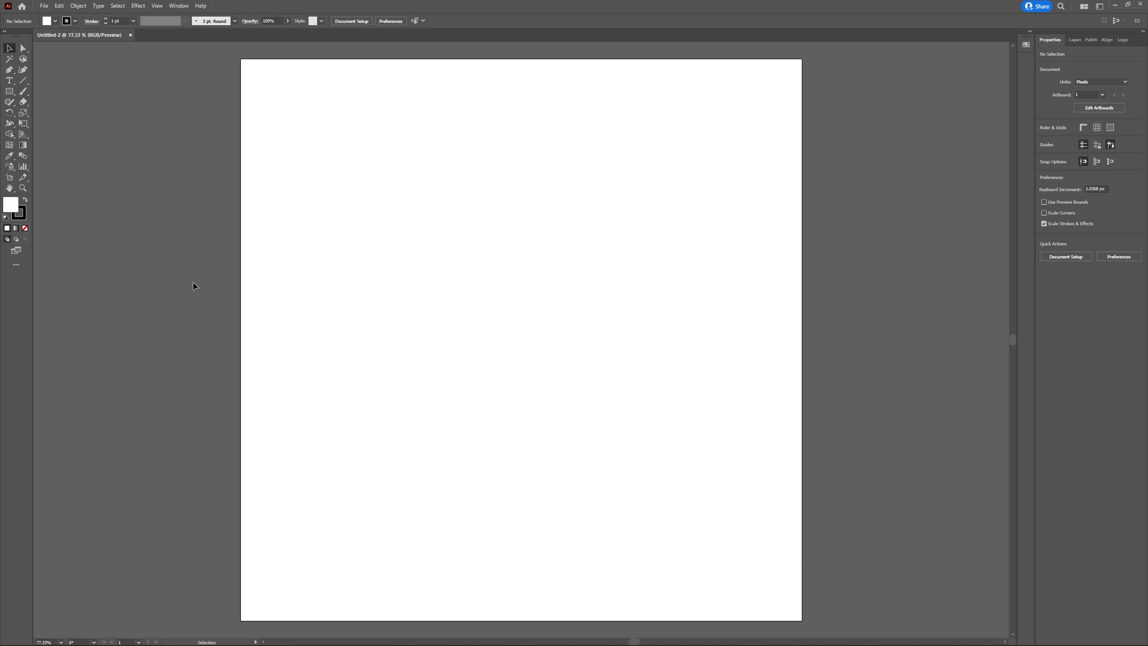
pyautogui.moveTo(184, 67)
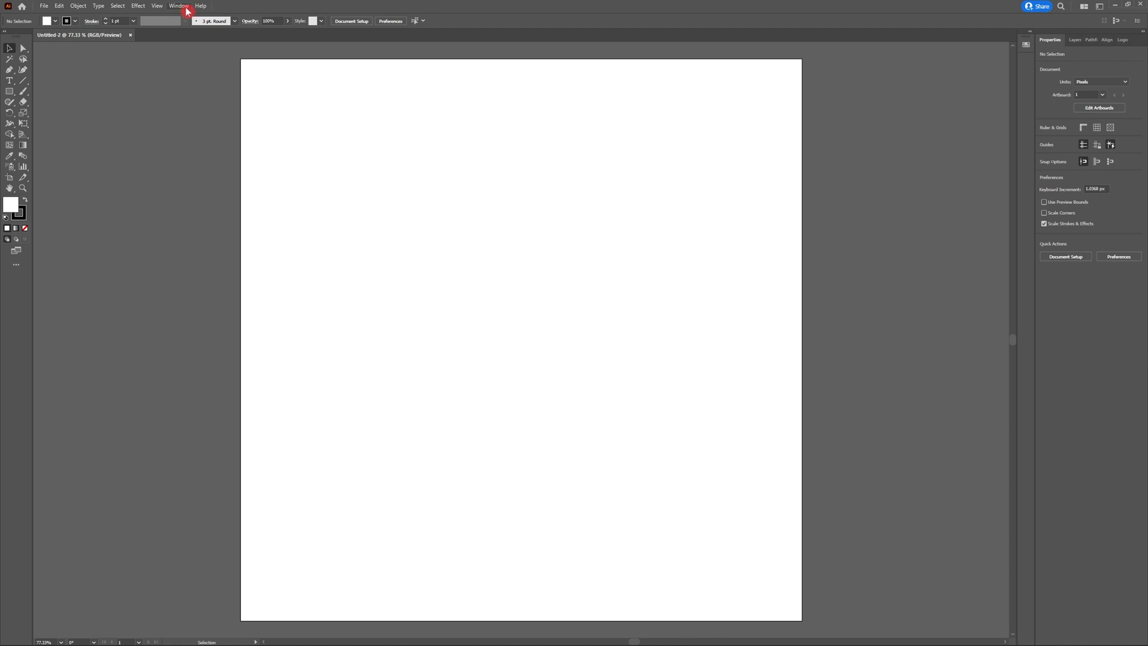
pyautogui.click(178, 6)
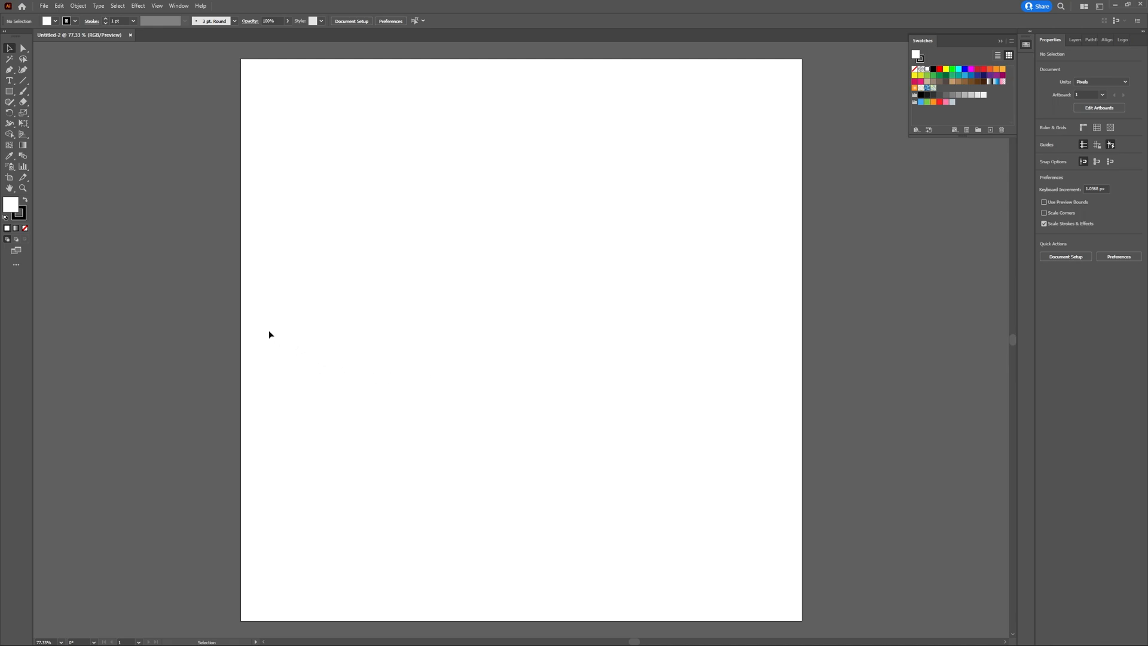
pyautogui.moveTo(114, 215)
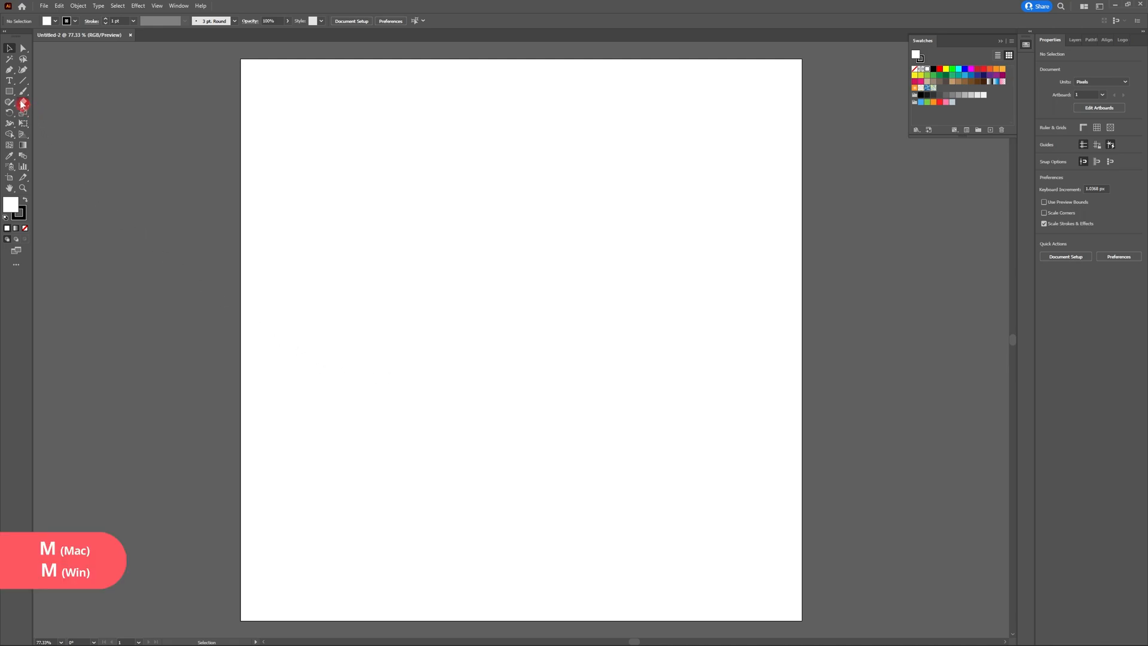
# Step: Draw a small square at the artboard's top-left corner and start its diagonal with the Pen tool
pyautogui.click(9, 93)
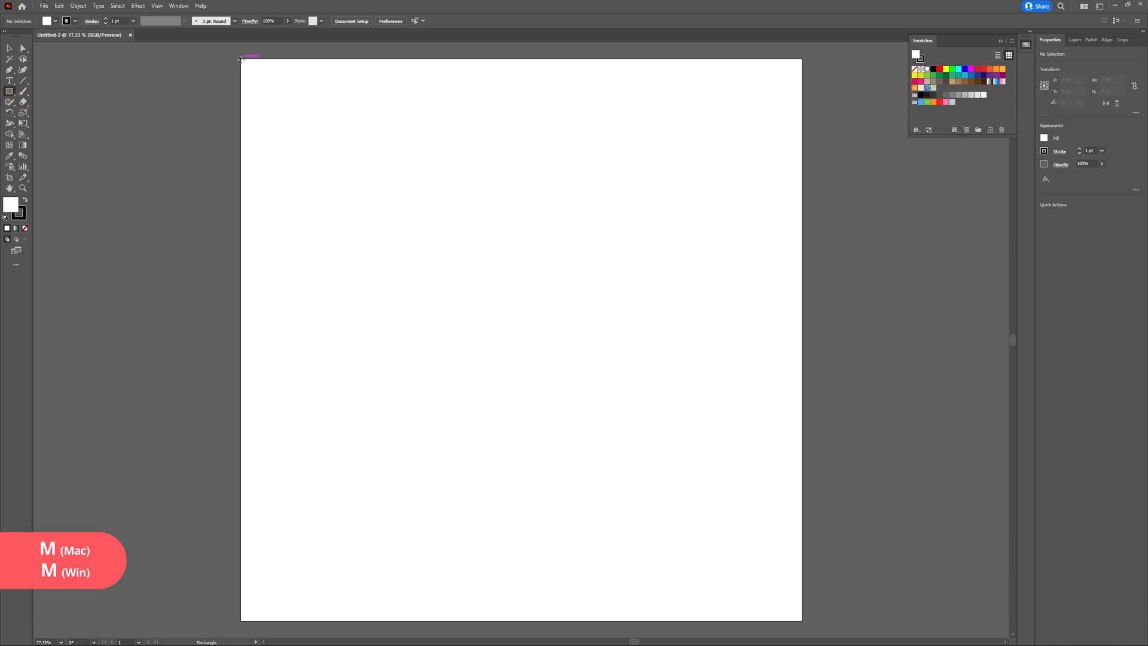
pyautogui.moveTo(241, 59); pyautogui.dragTo(309, 126)
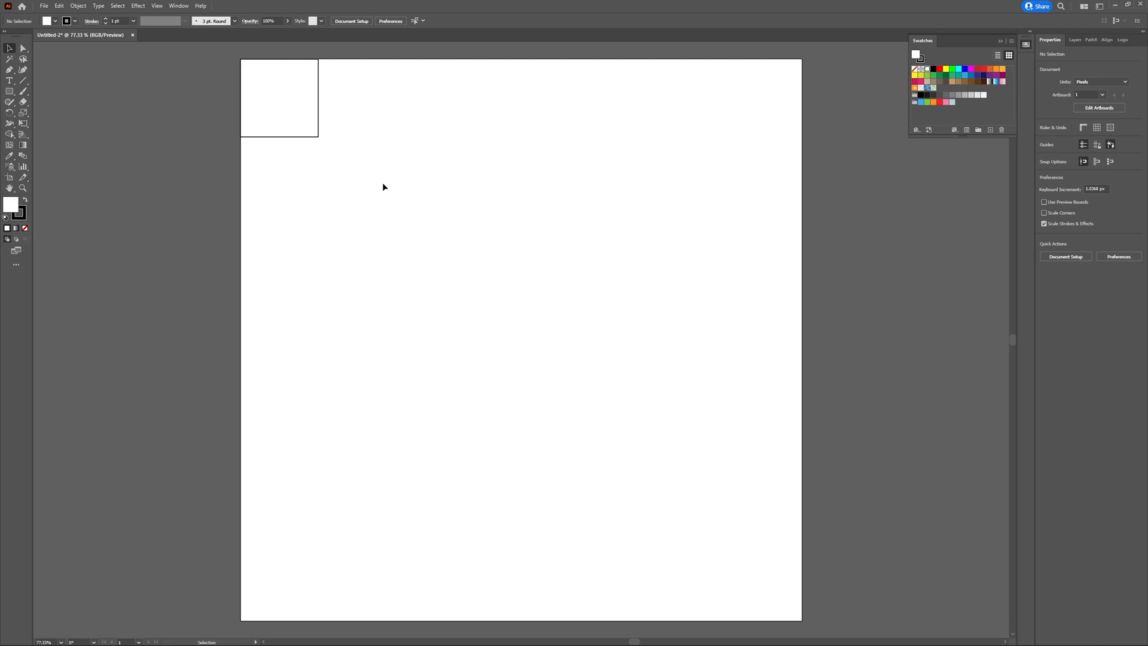
pyautogui.press('p')
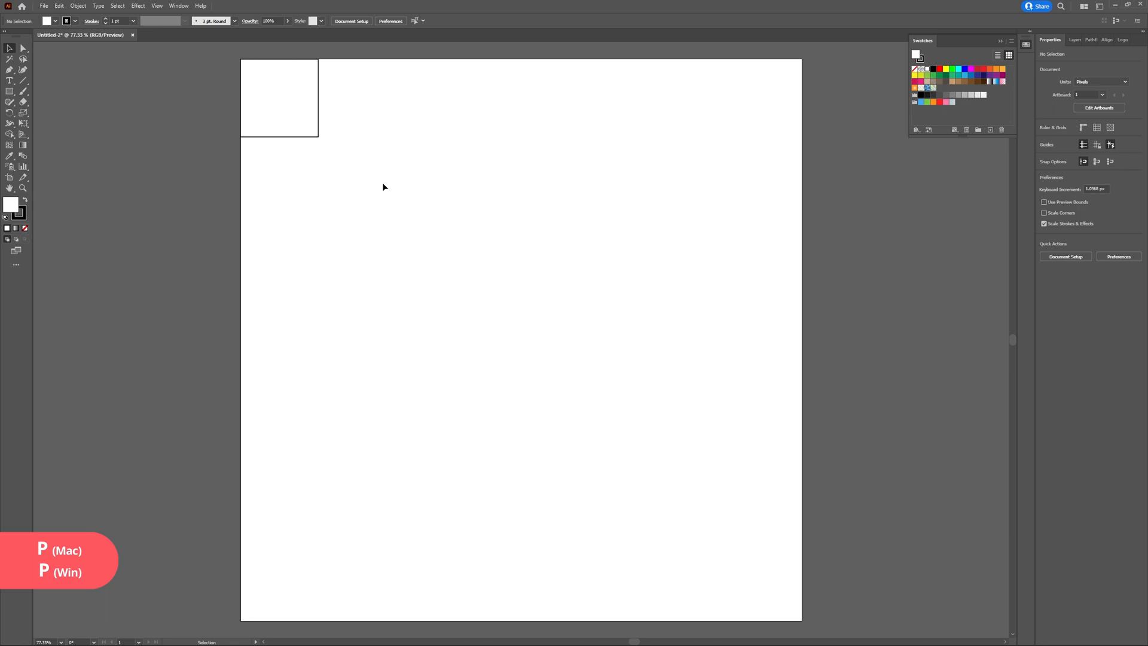
pyautogui.click(243, 140)
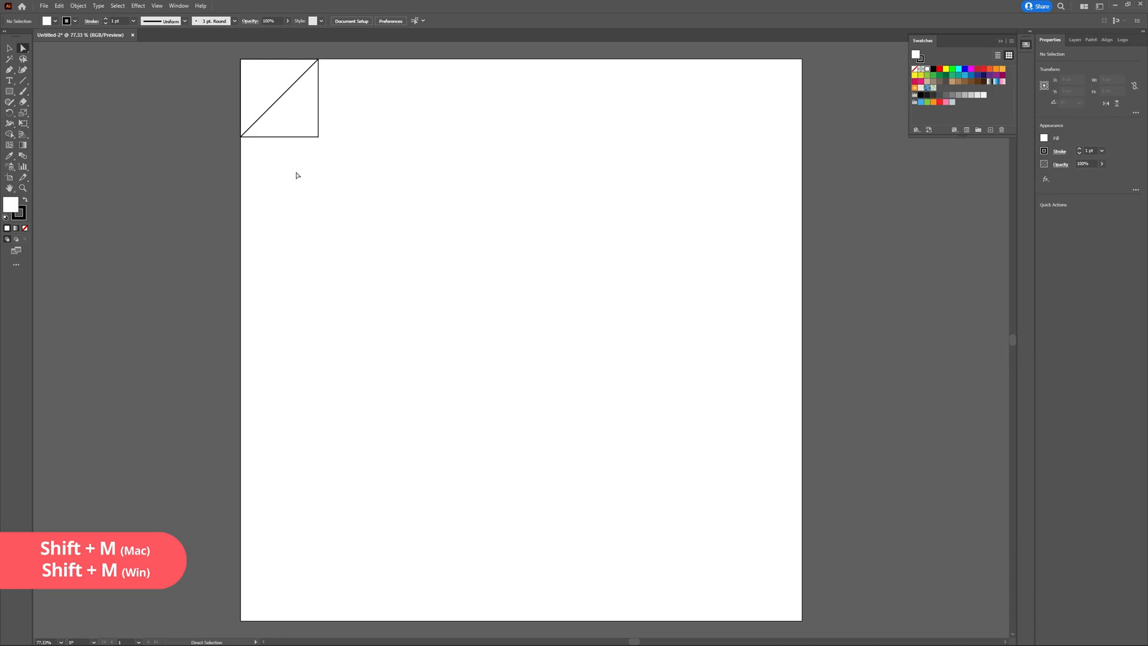
pyautogui.moveTo(13, 138)
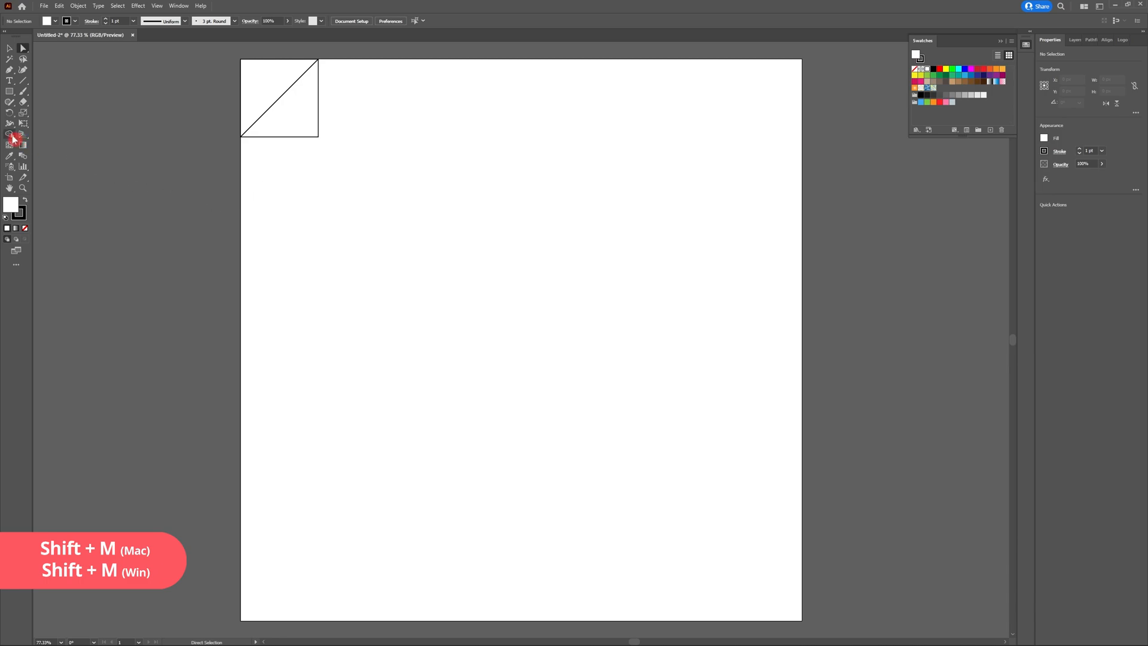
pyautogui.moveTo(12, 138)
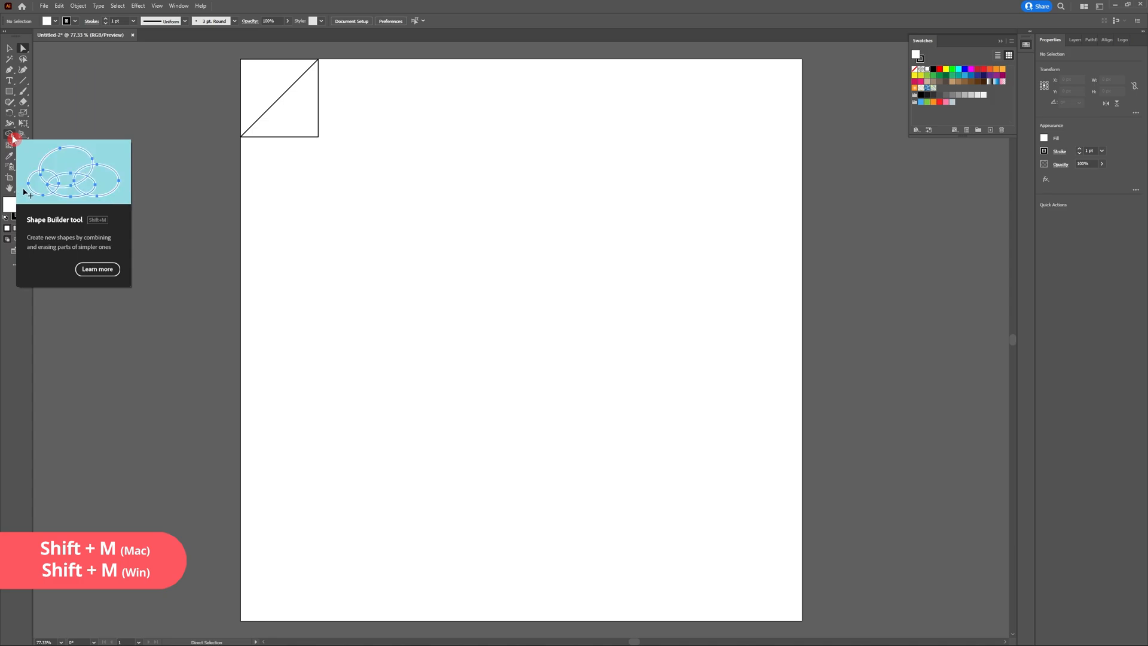
# Step: Select the square and its diagonal for the Shape Builder (Shift+M) split
pyautogui.press('shift+m')
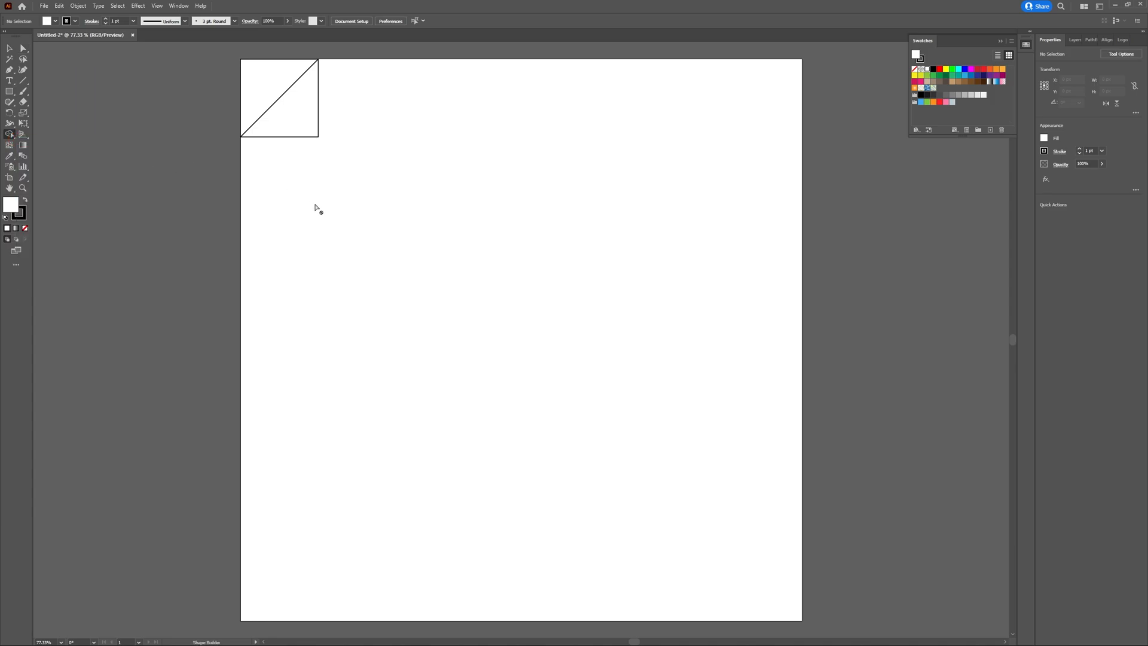
pyautogui.press('ctrl+a')
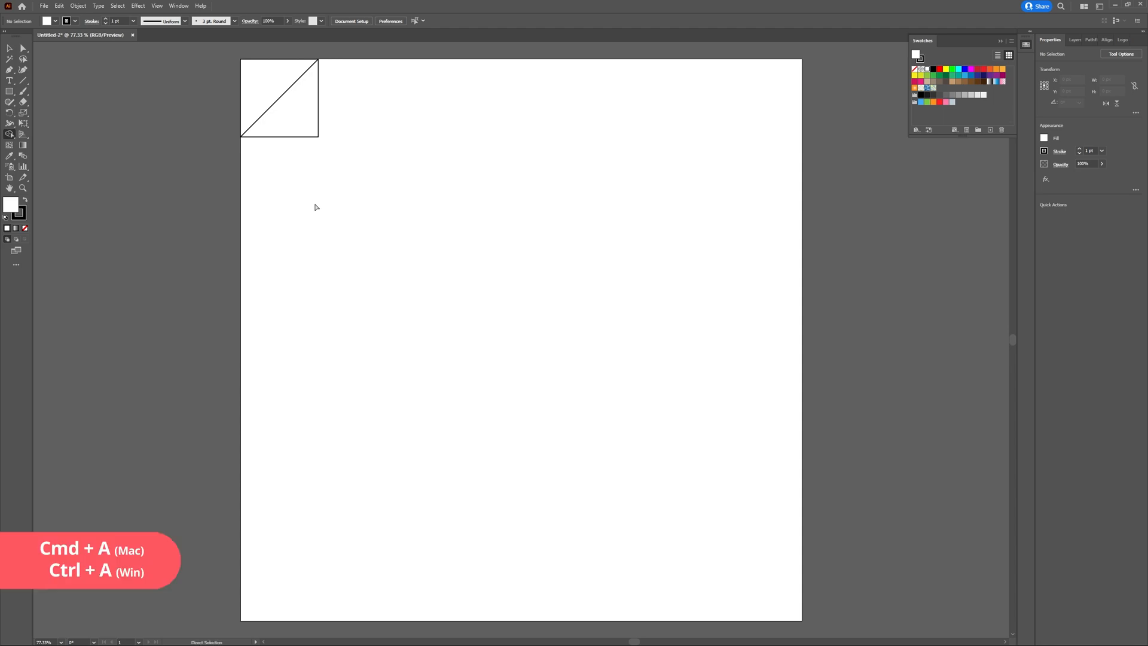
pyautogui.press('ctrl+a')
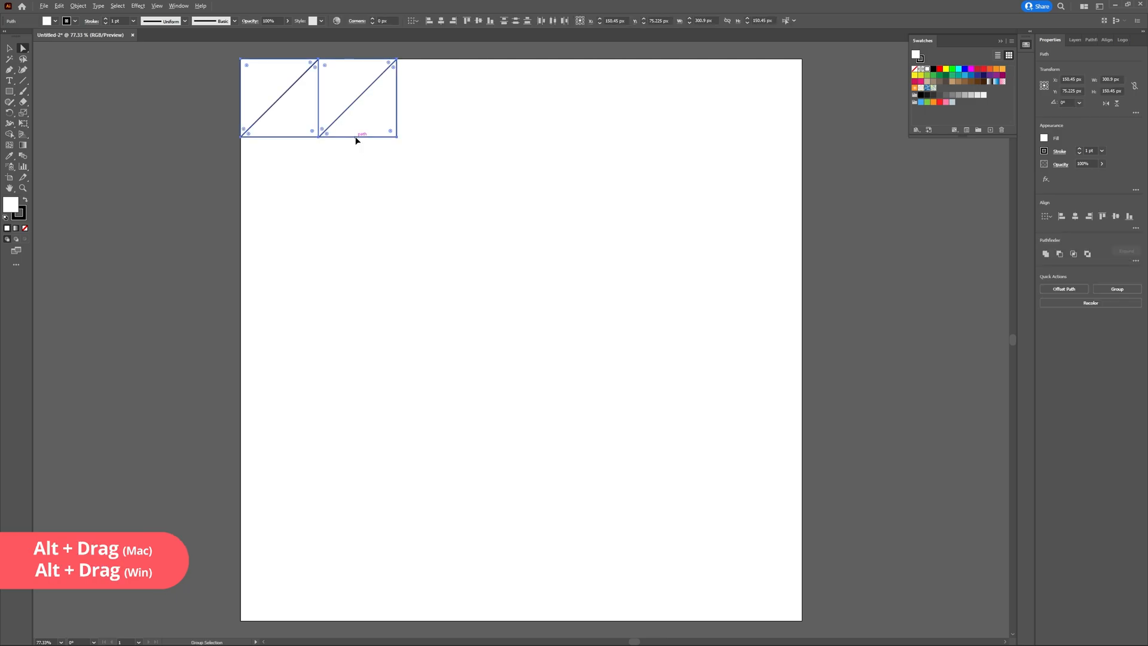
# Step: Alt-drag the top row of tiles downward to complete a 2 × 2 grid, then deselect
pyautogui.moveTo(355, 99); pyautogui.dragTo(355, 209)
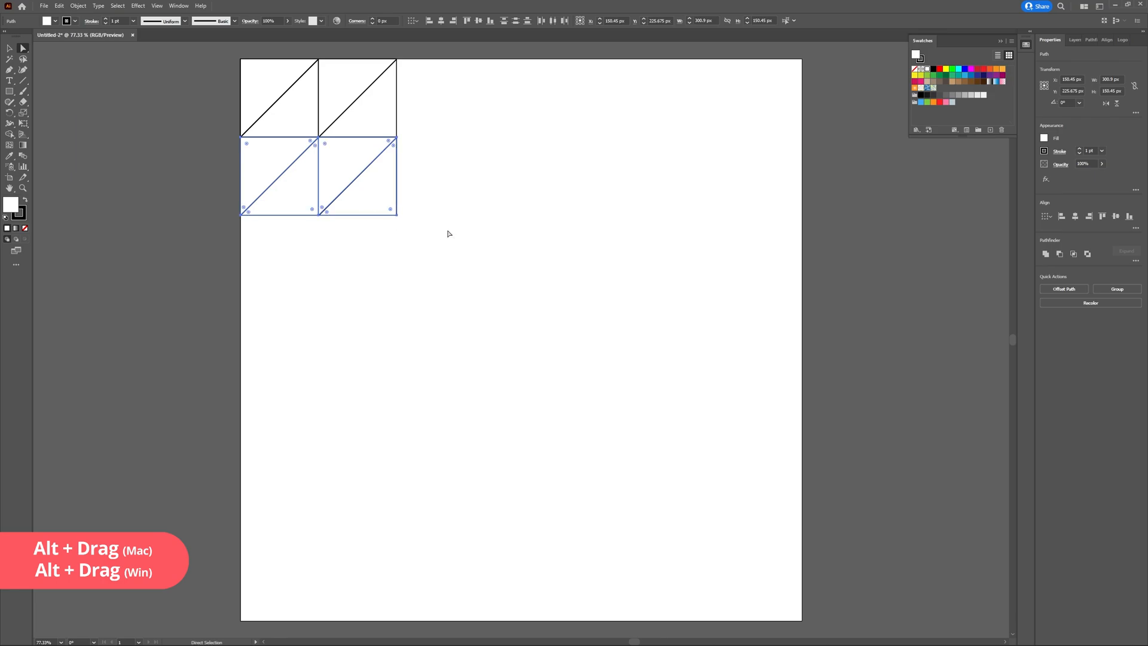
pyautogui.click(448, 234)
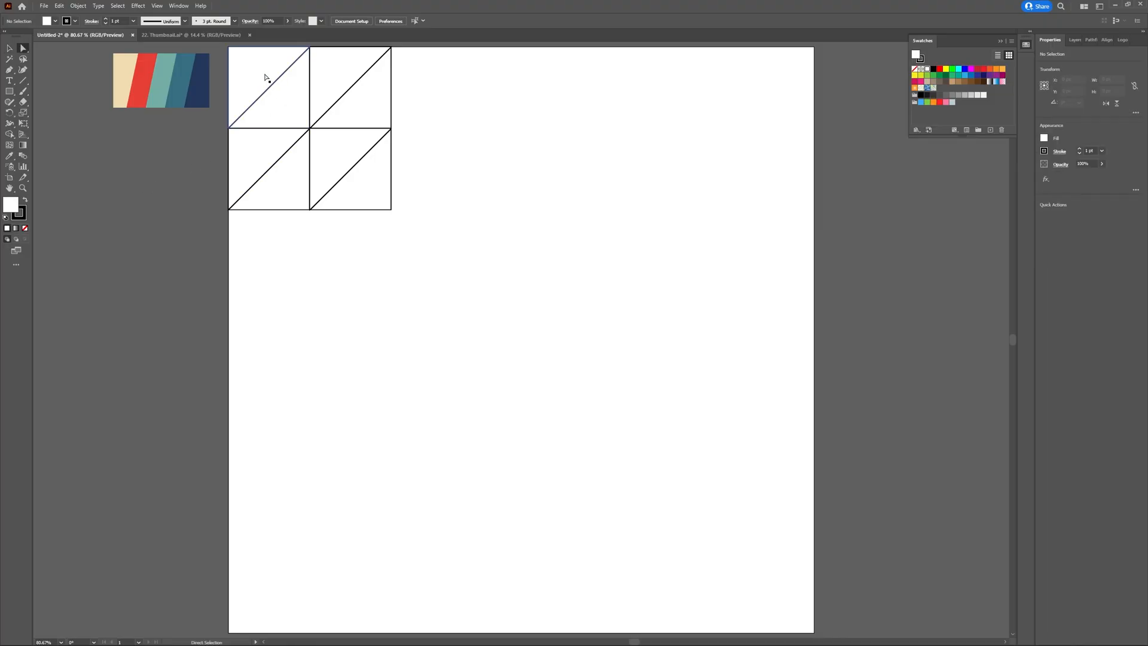
# Step: Switch to the Direct Selection tool (A) to pick individual triangles for colouring
pyautogui.press('a')
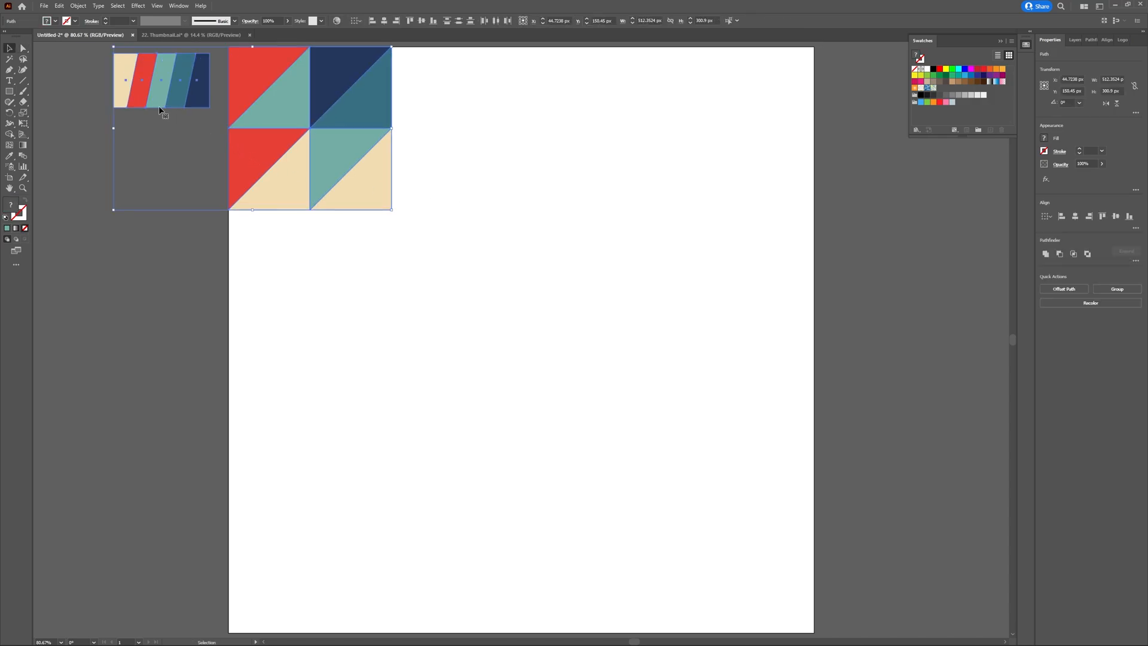
# Step: Make the coloured tile grid into a new pattern swatch and dismiss the swatch-added notice
pyautogui.click(78, 6)
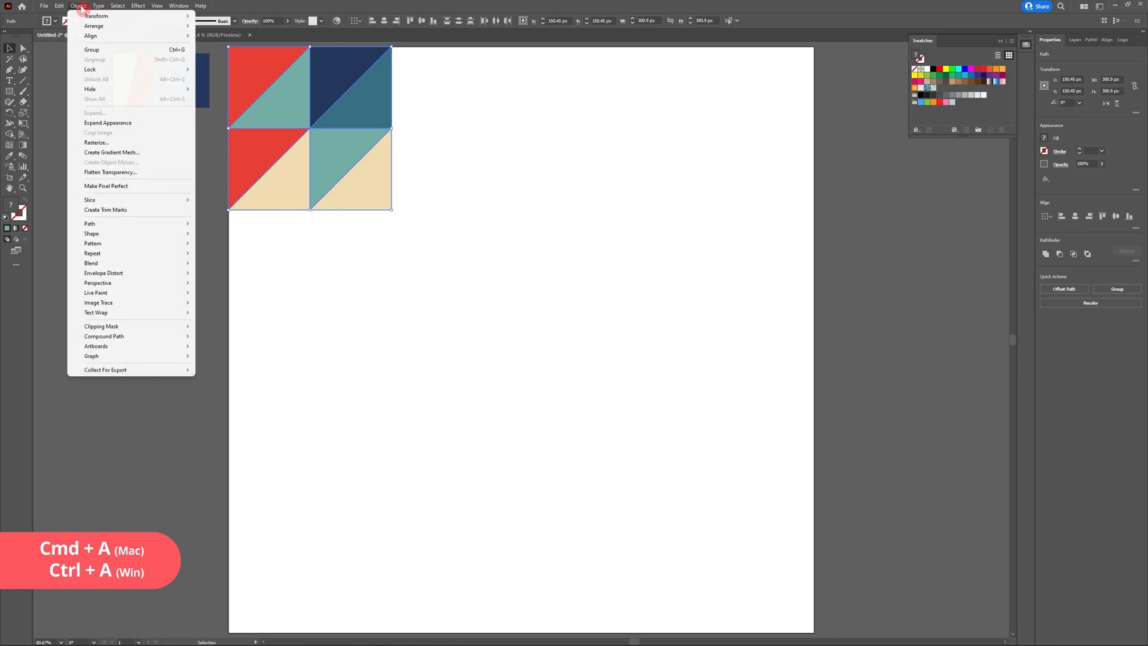
pyautogui.moveTo(139, 254)
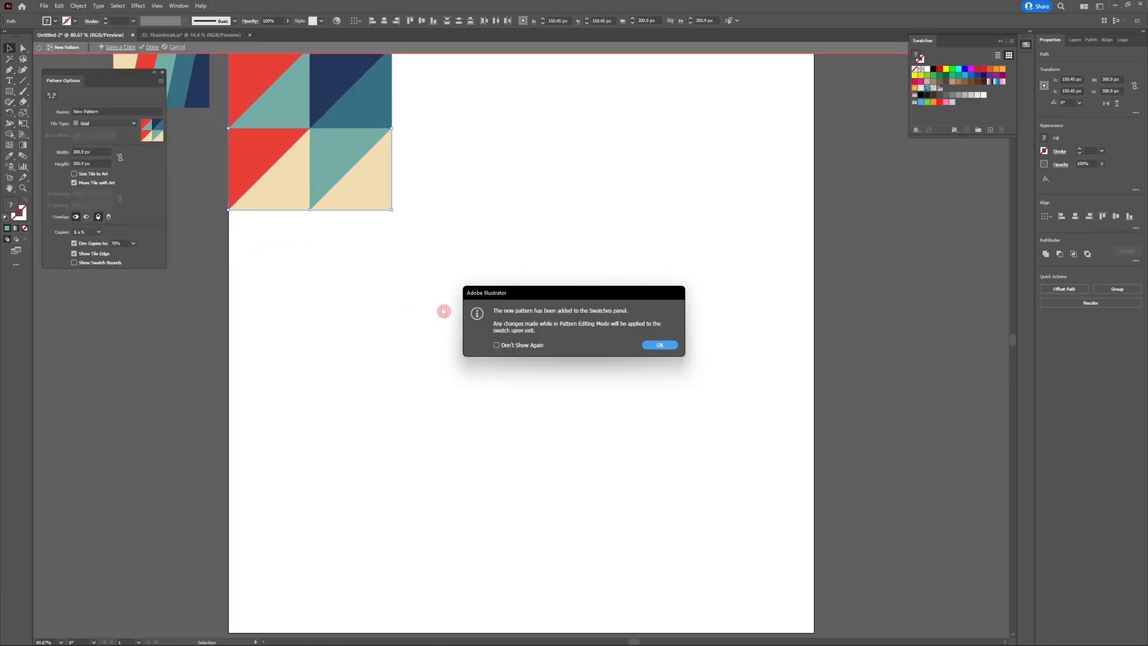
pyautogui.click(658, 344)
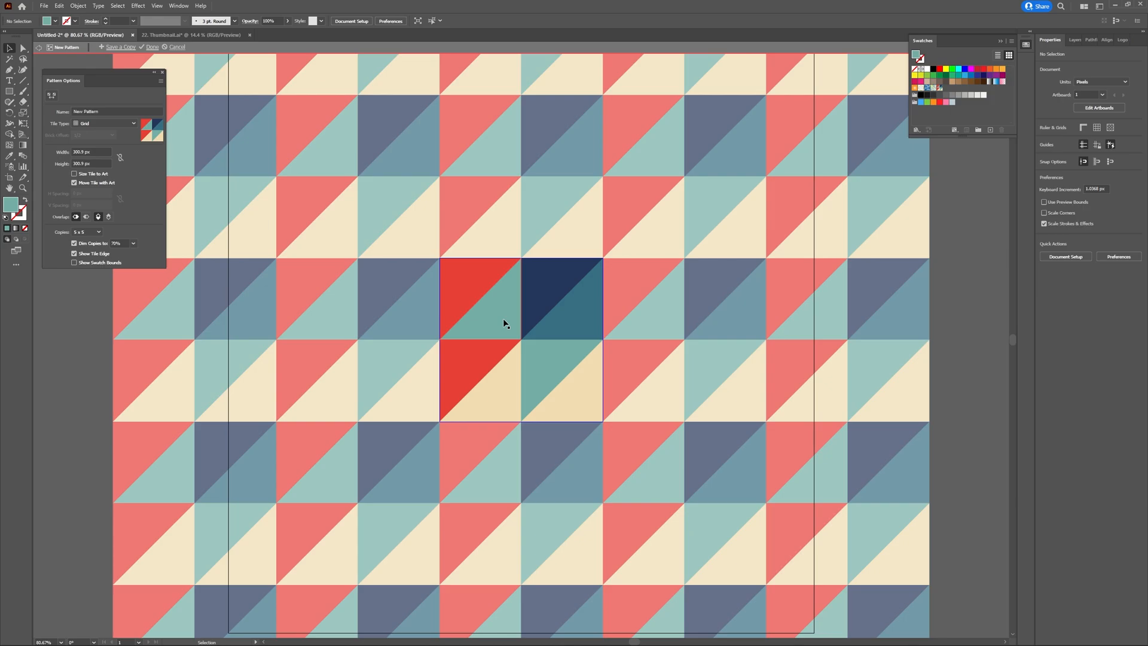
pyautogui.moveTo(272, 296)
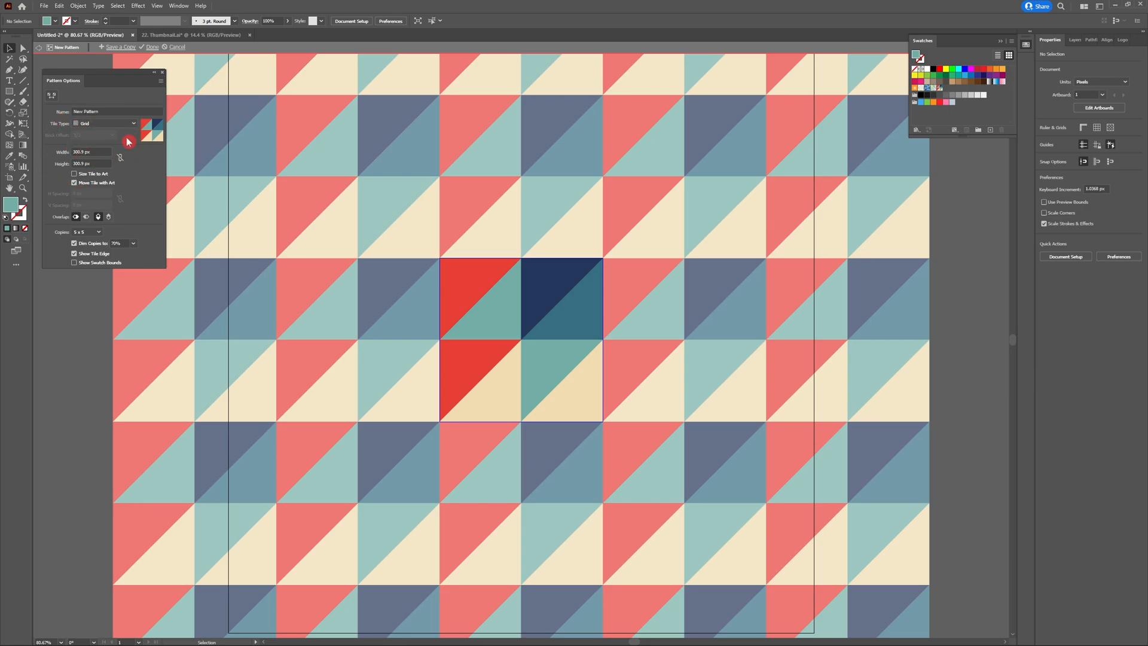
pyautogui.moveTo(130, 199)
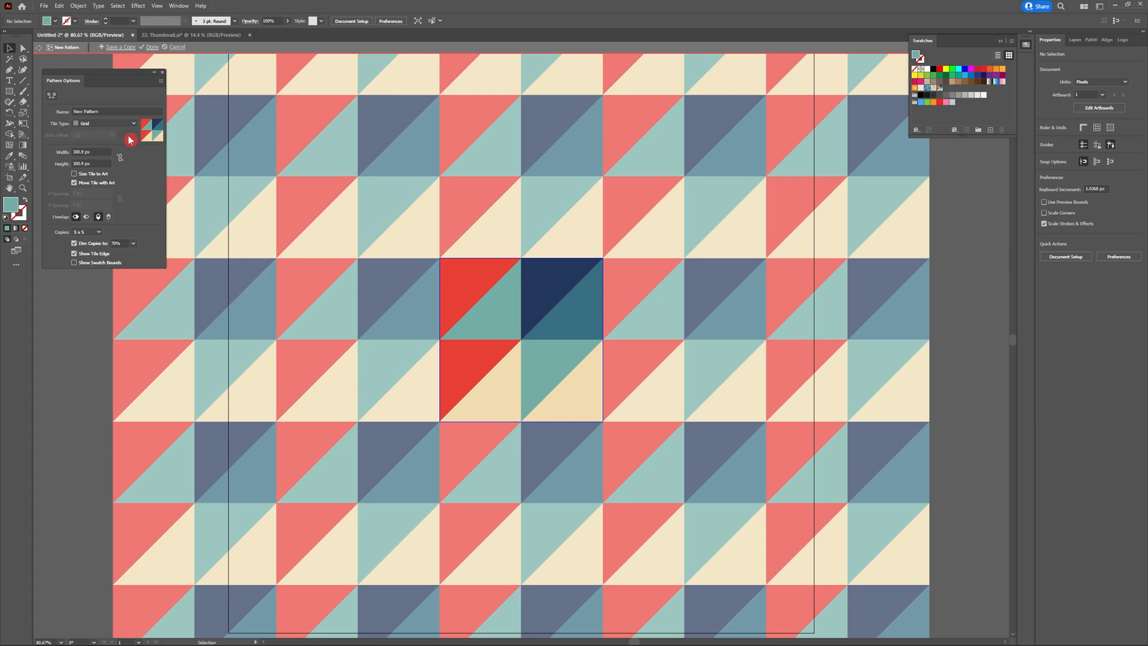
# Step: Try Brick by Row, Brick by Column, Hex by Column and Hex by Row tile types
pyautogui.click(112, 124)
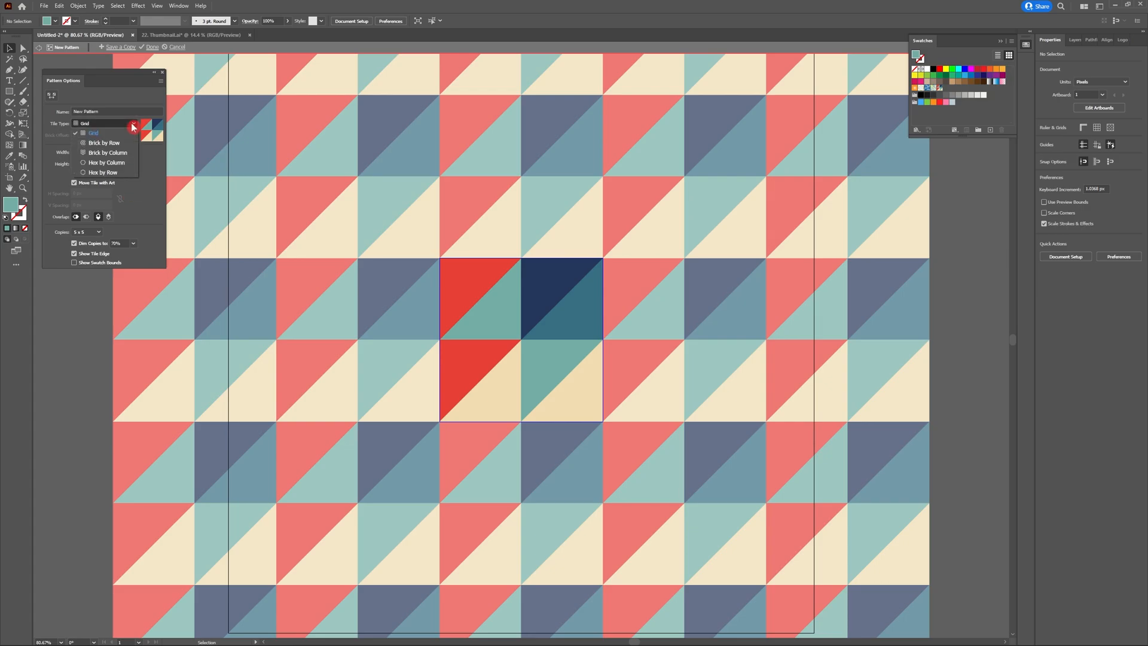
pyautogui.click(105, 143)
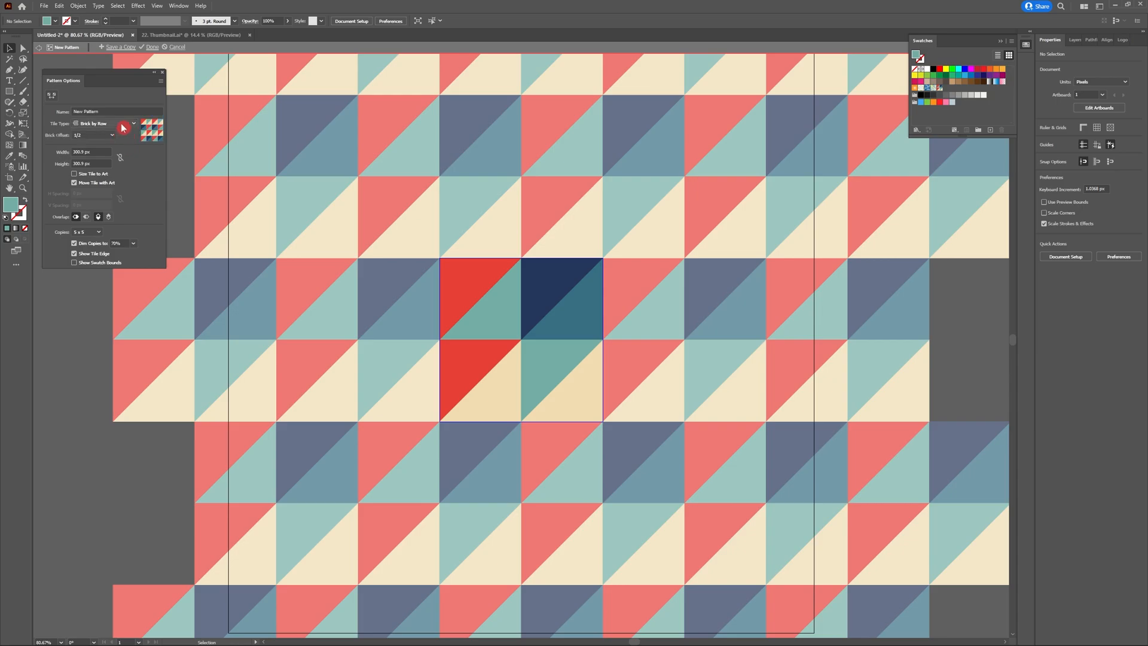
pyautogui.click(107, 122)
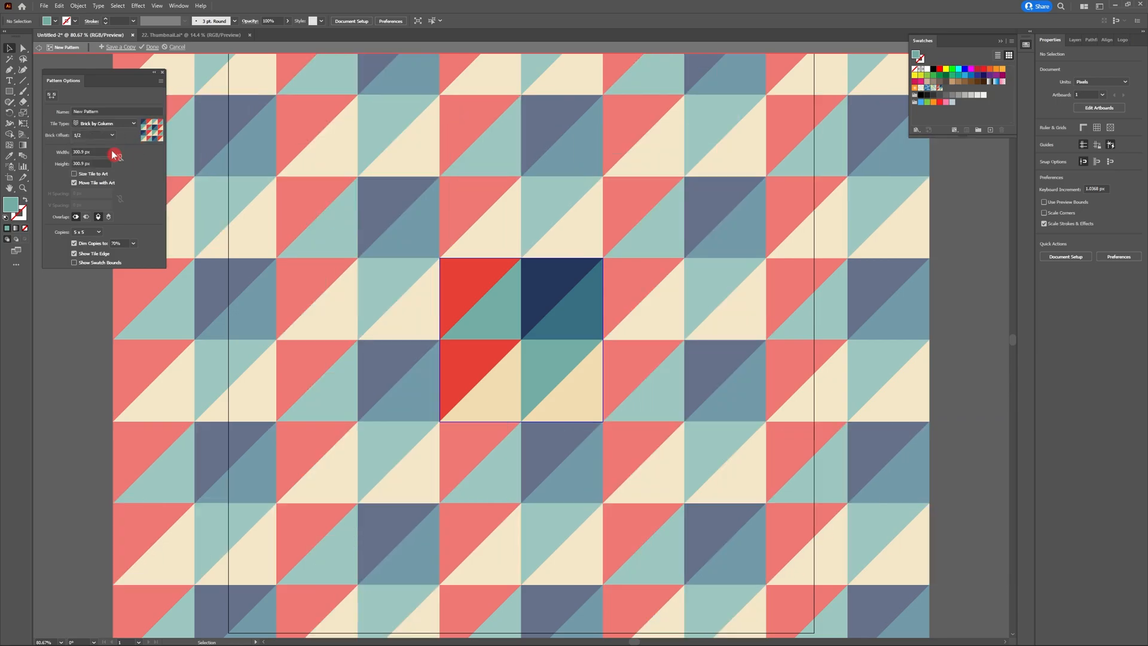
pyautogui.click(133, 122)
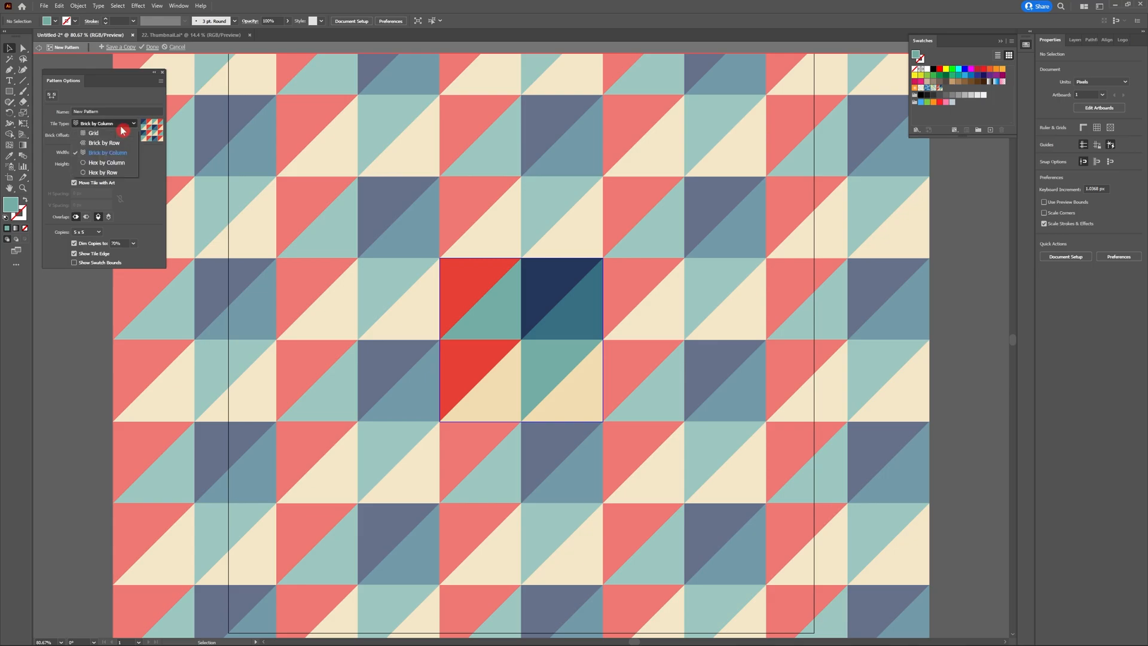
pyautogui.click(110, 162)
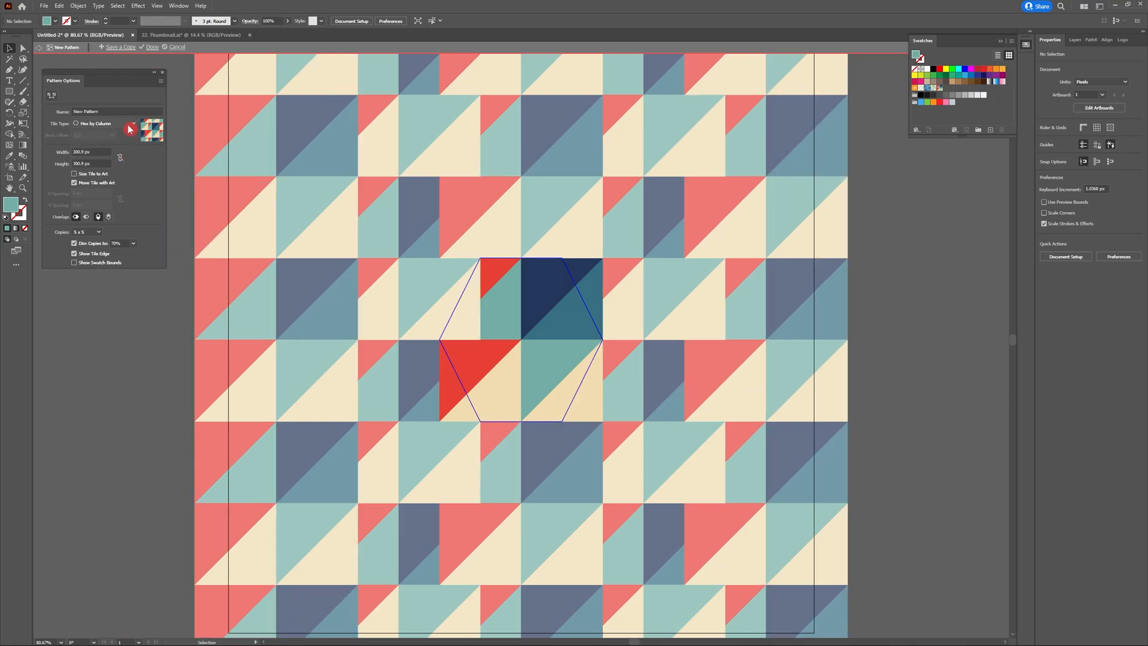
pyautogui.click(109, 123)
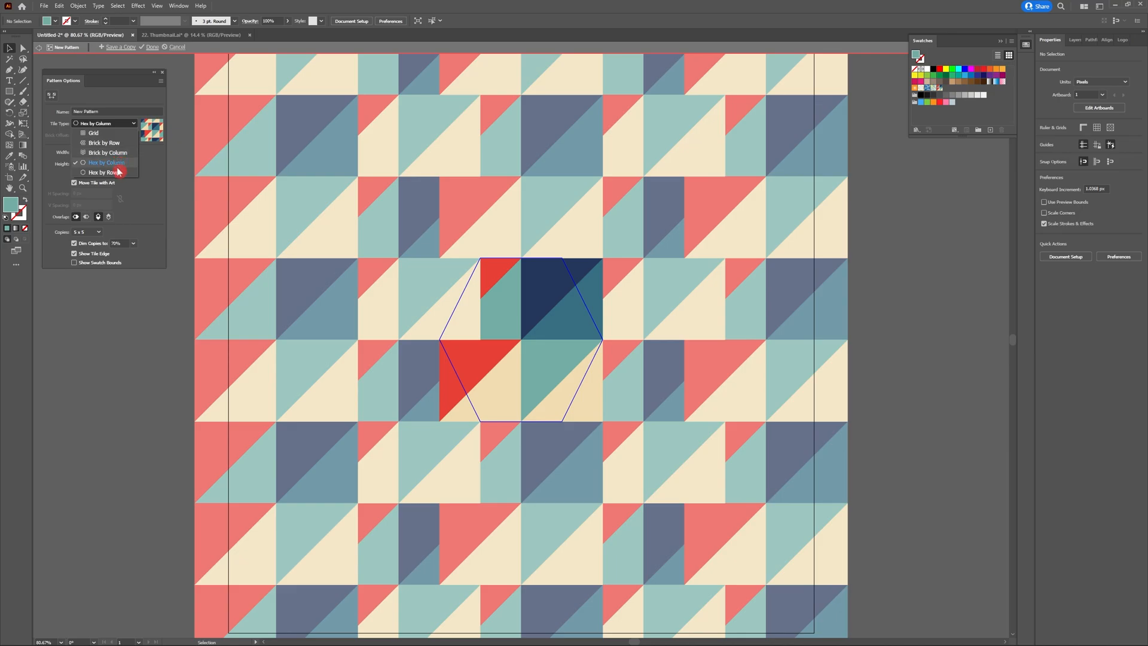
pyautogui.click(103, 172)
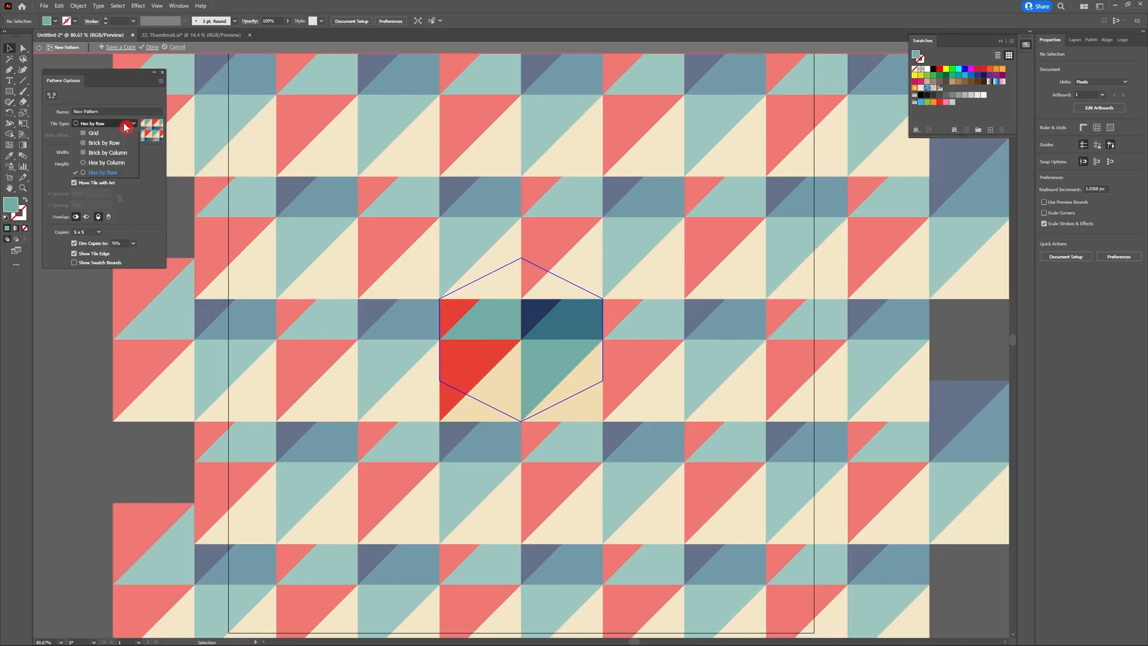
# Step: Compare Brick by Row with Grid and settle on Brick by Column
pyautogui.click(105, 142)
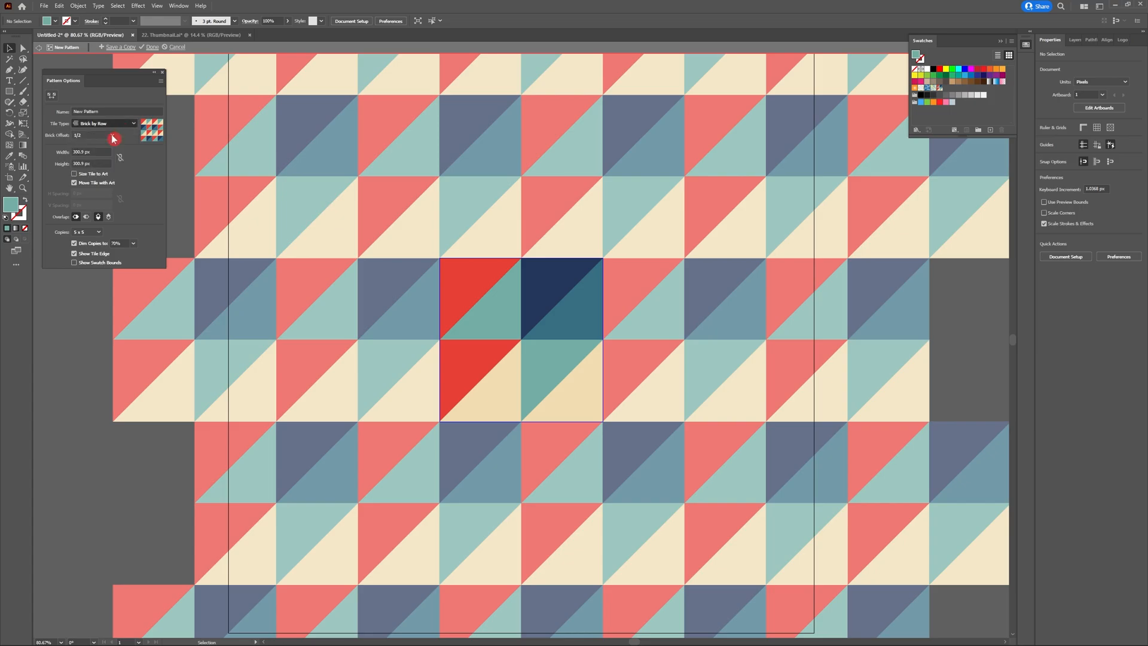
pyautogui.click(132, 123)
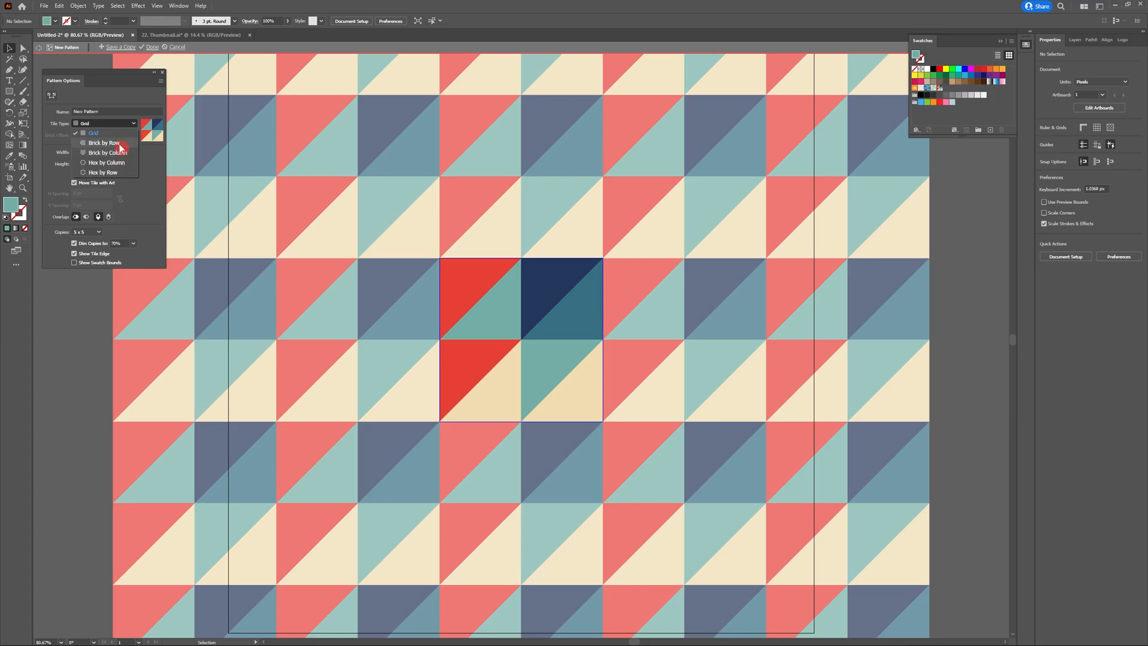
pyautogui.click(103, 143)
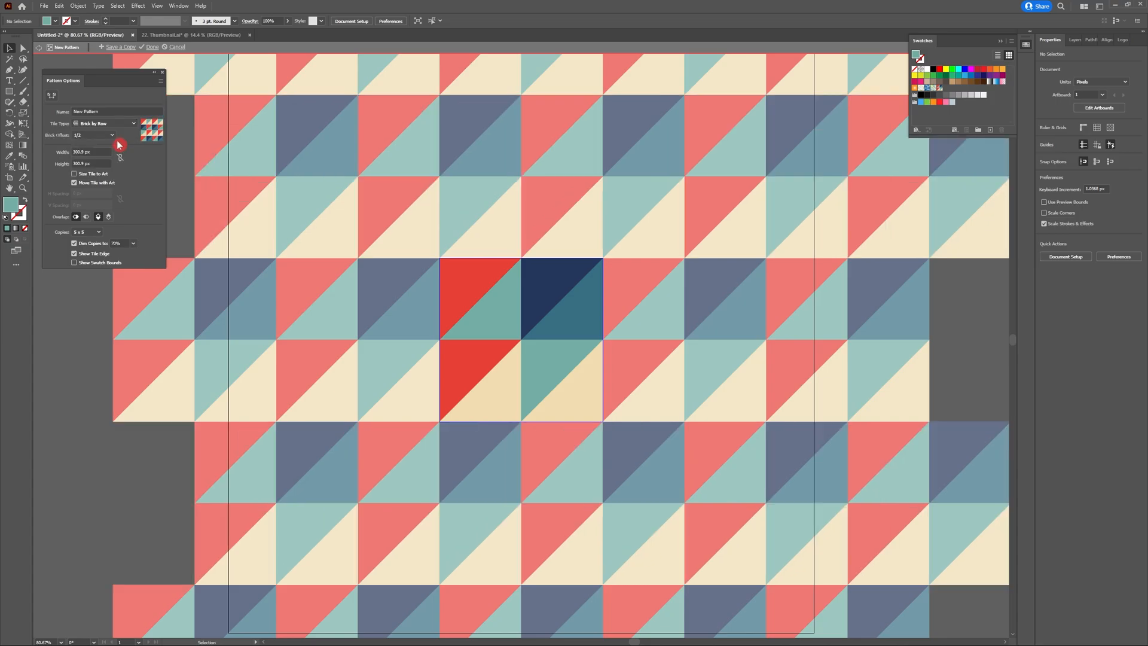
pyautogui.click(106, 123)
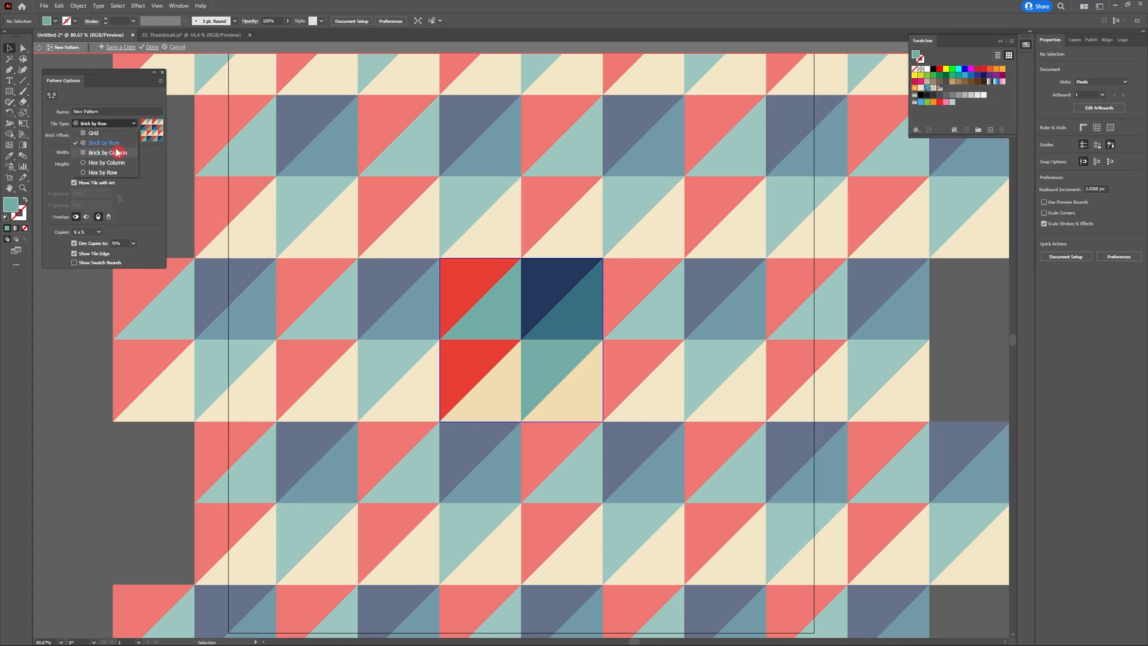
pyautogui.click(105, 152)
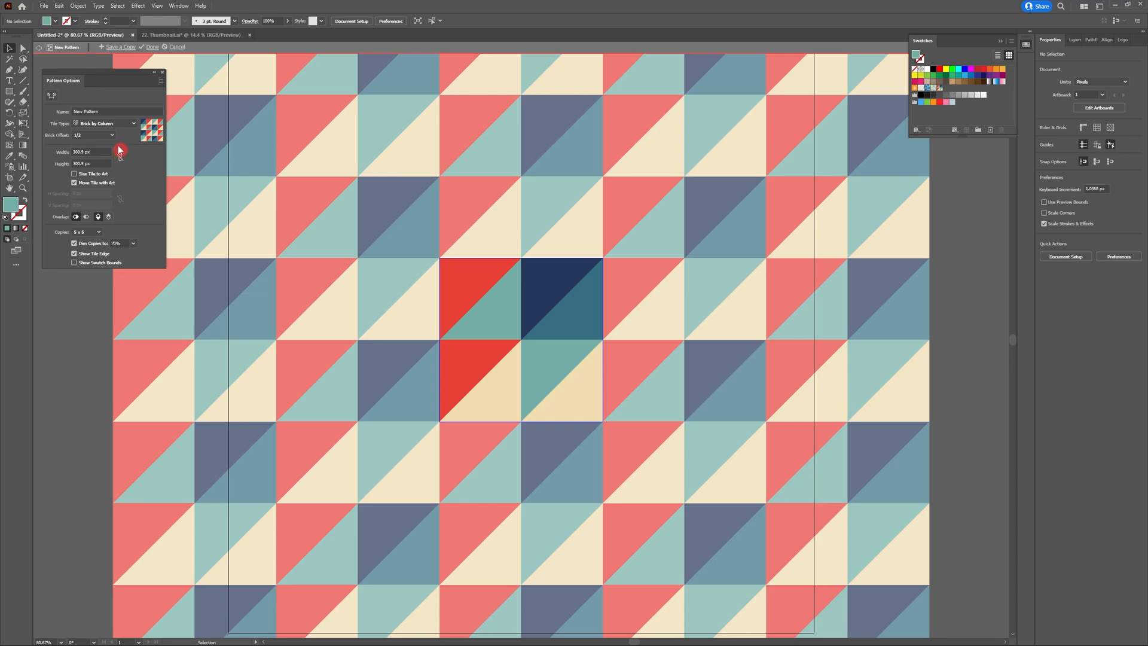
pyautogui.moveTo(141, 177)
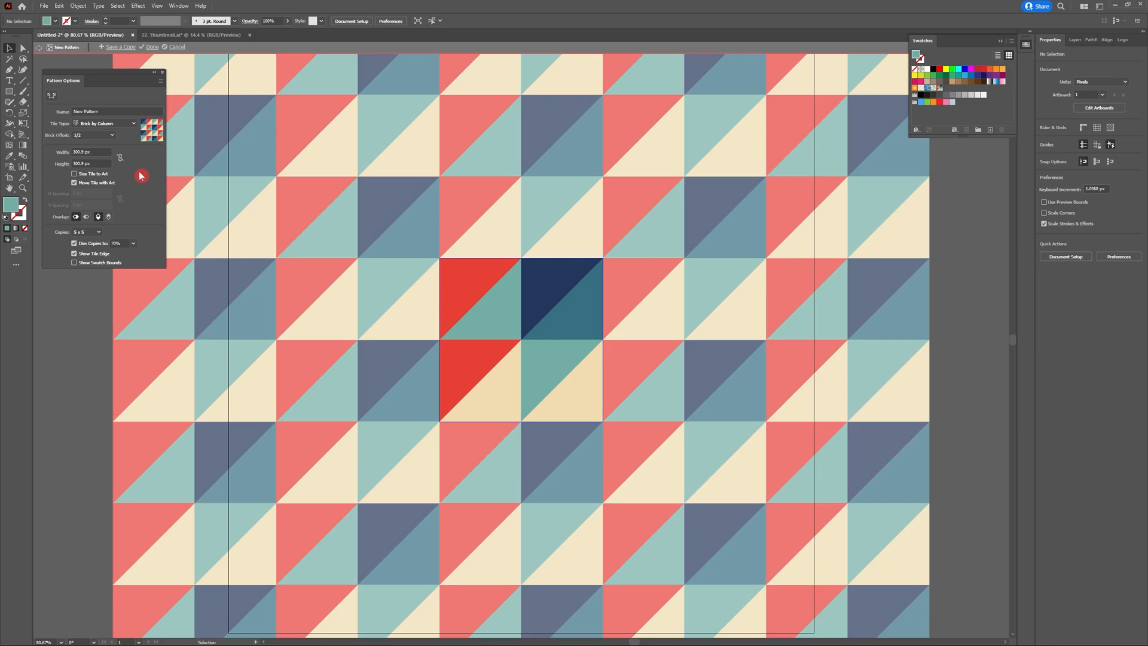
pyautogui.click(110, 135)
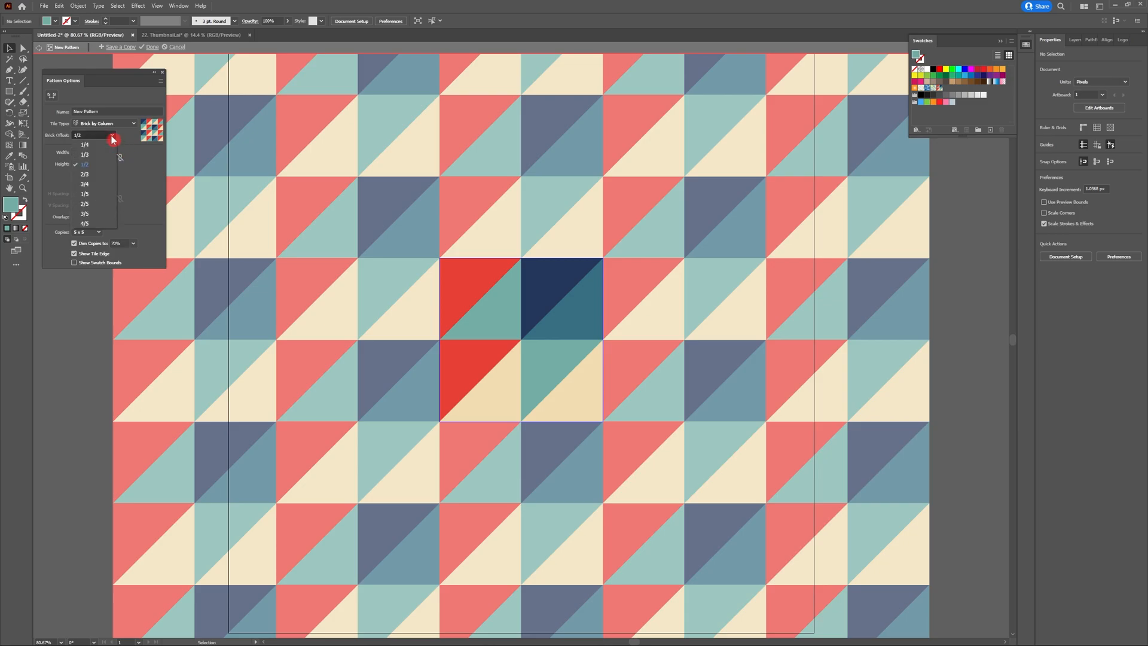
pyautogui.click(85, 144)
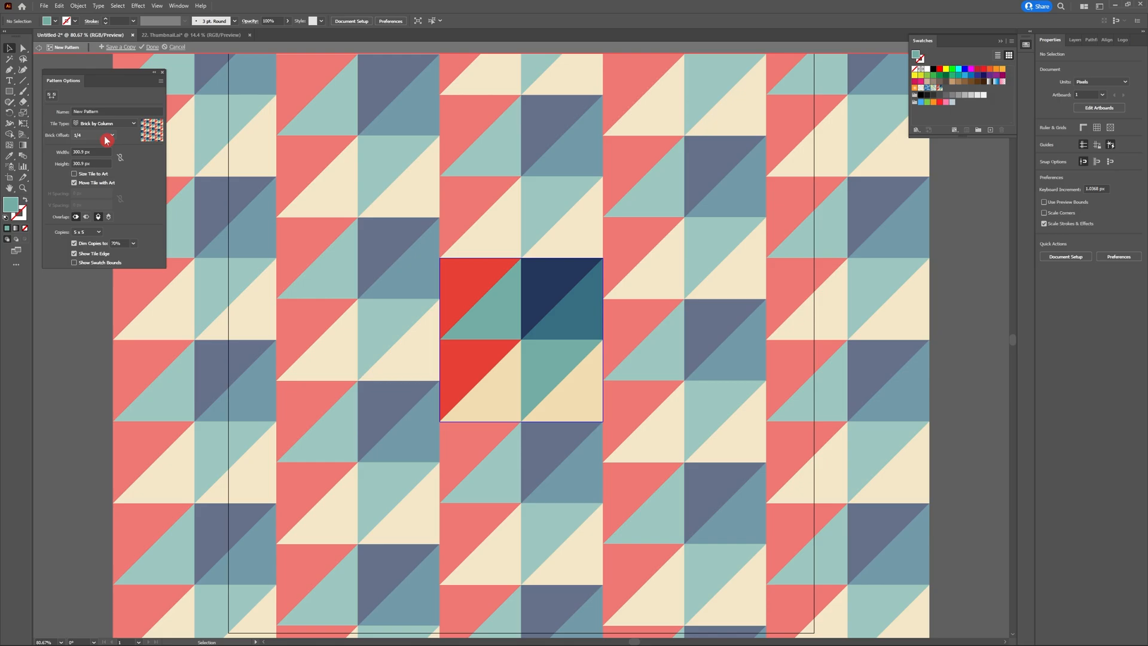
pyautogui.click(106, 135)
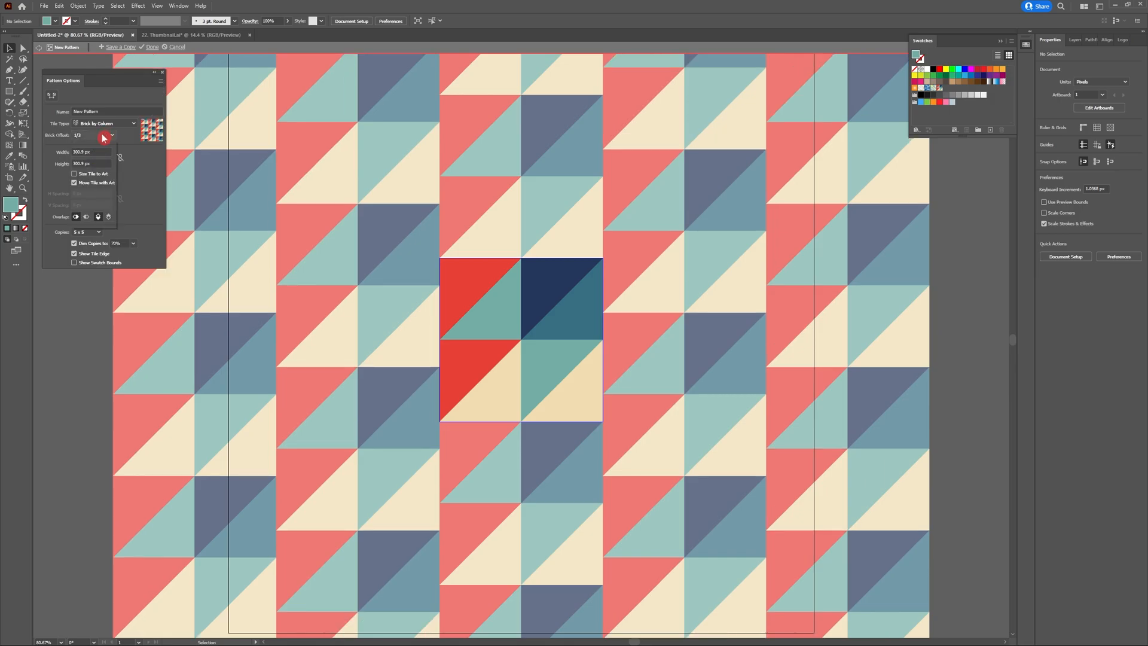
pyautogui.click(110, 135)
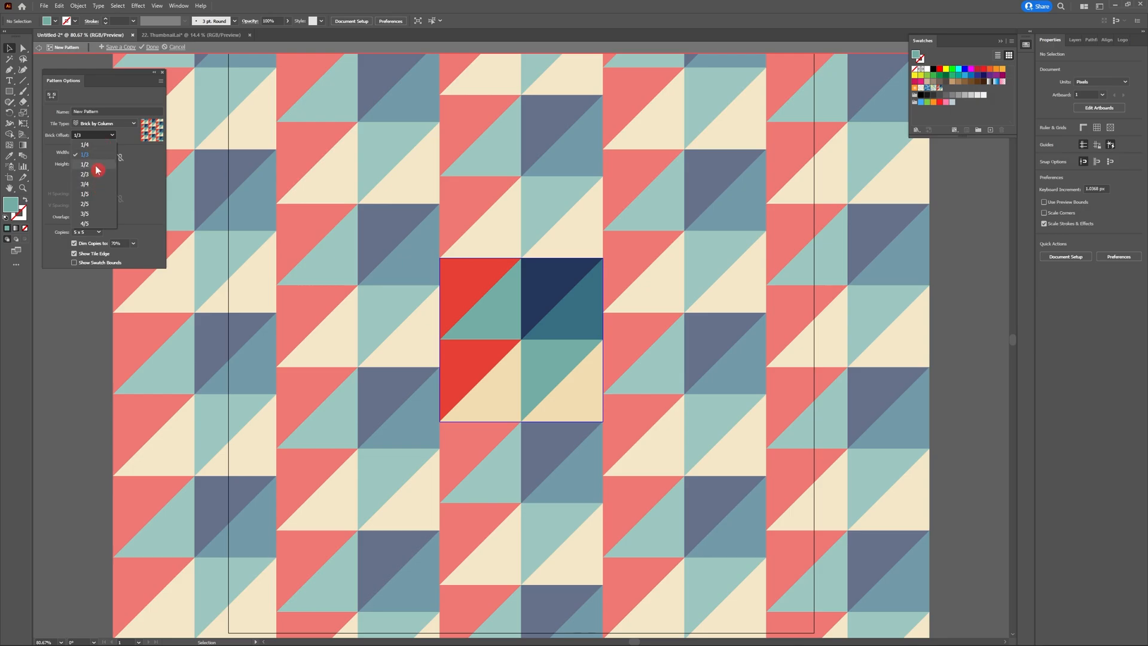
pyautogui.click(85, 155)
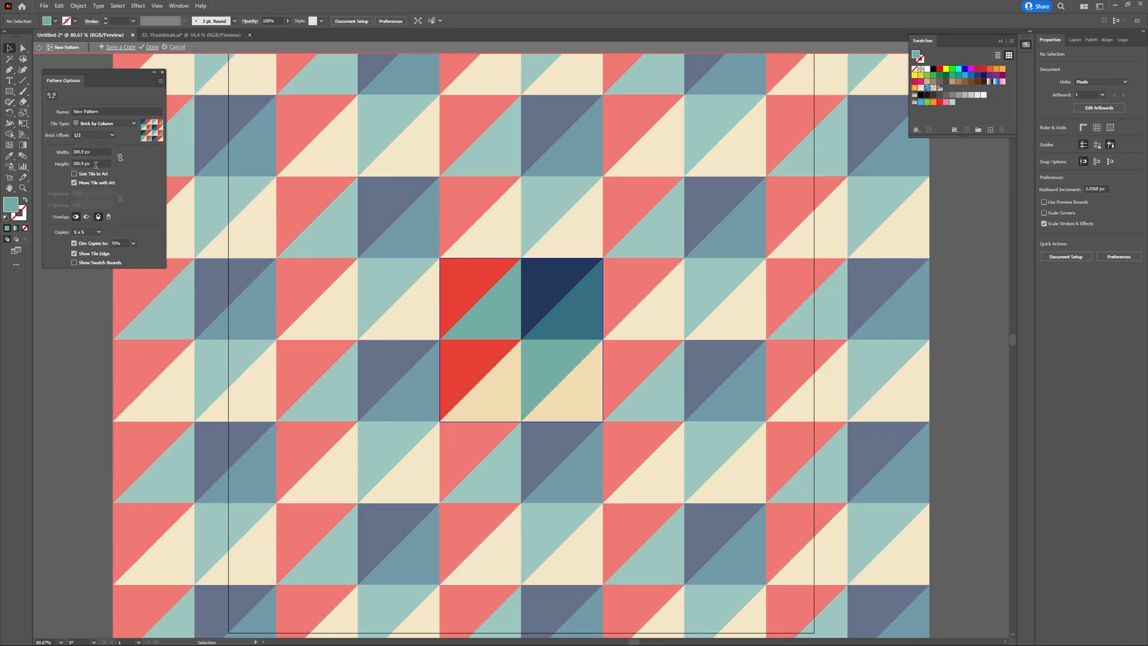
pyautogui.click(75, 253)
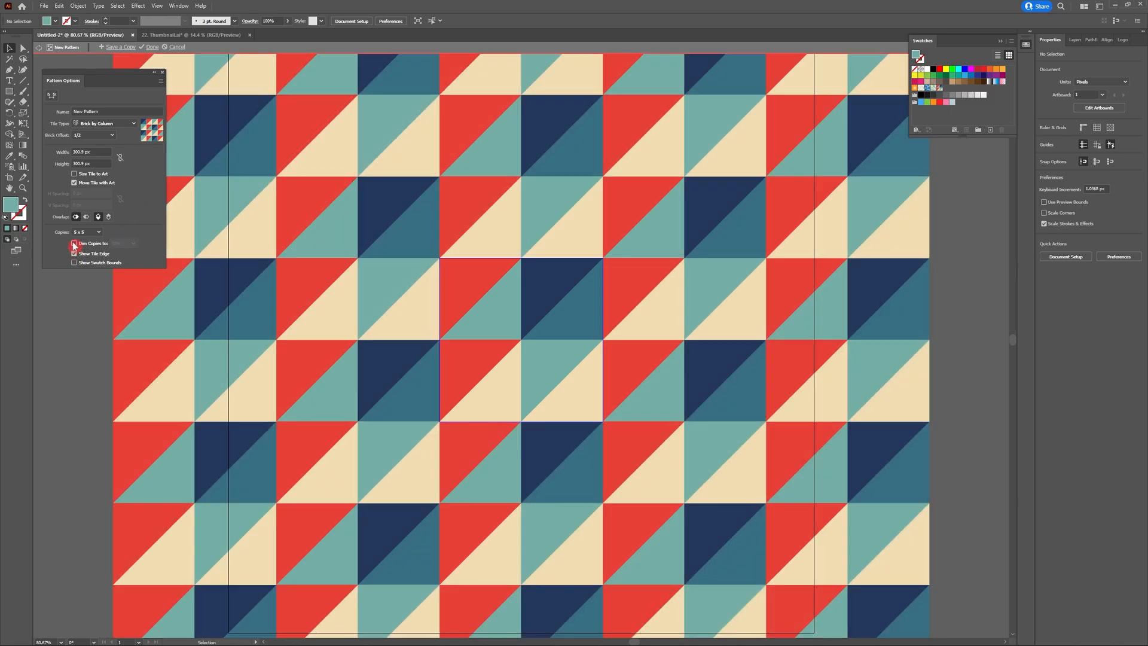
pyautogui.click(74, 243)
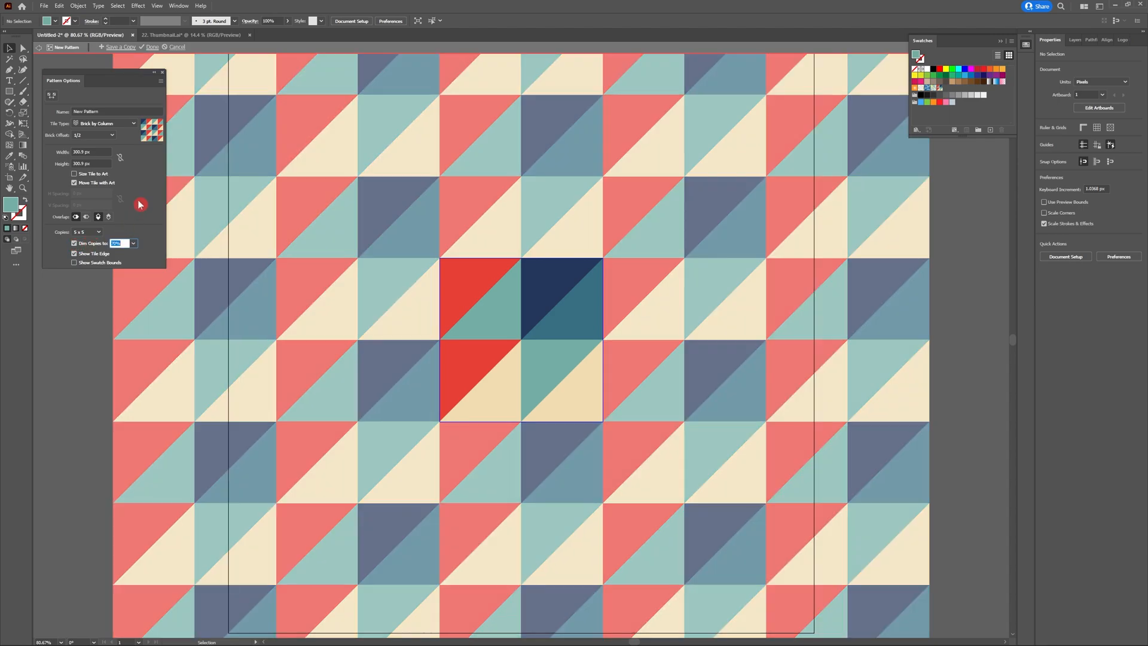
pyautogui.click(87, 232)
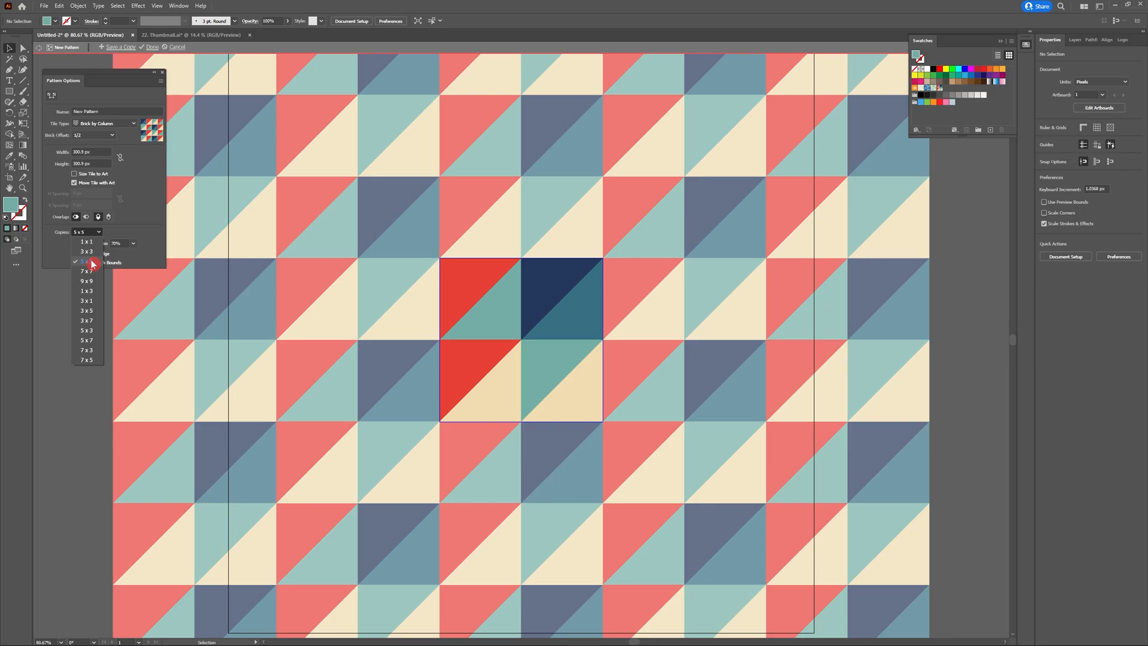
# Step: Try 3 × 3 and larger copy counts, then set the preview to 5 × 5 copies
pyautogui.click(87, 290)
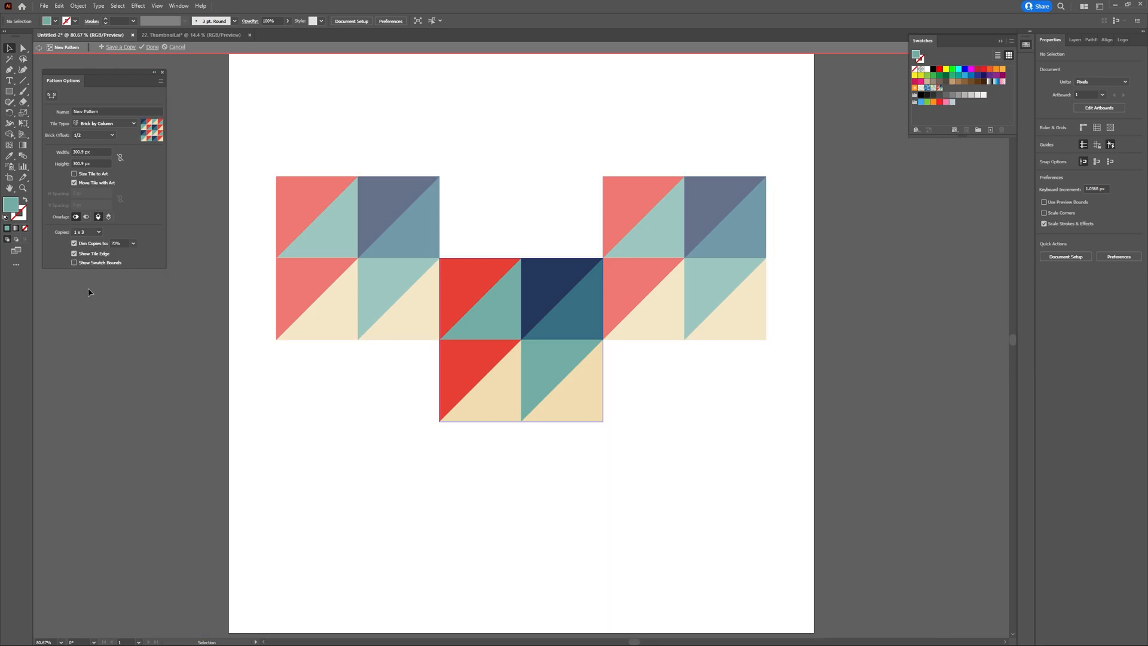
pyautogui.click(86, 232)
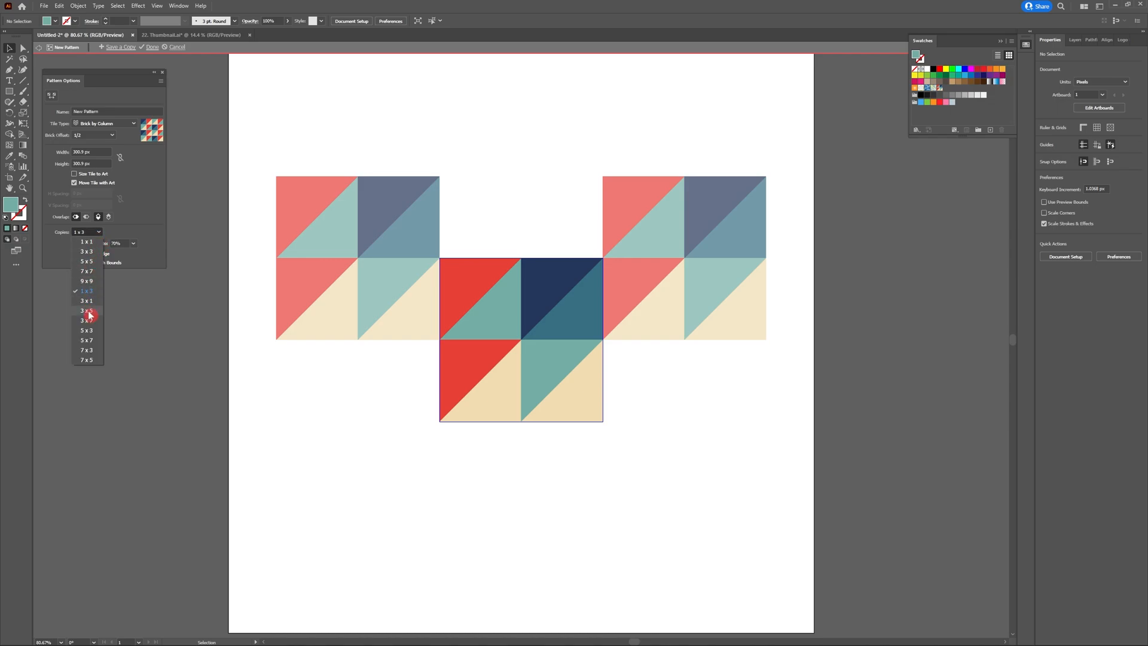
pyautogui.click(86, 311)
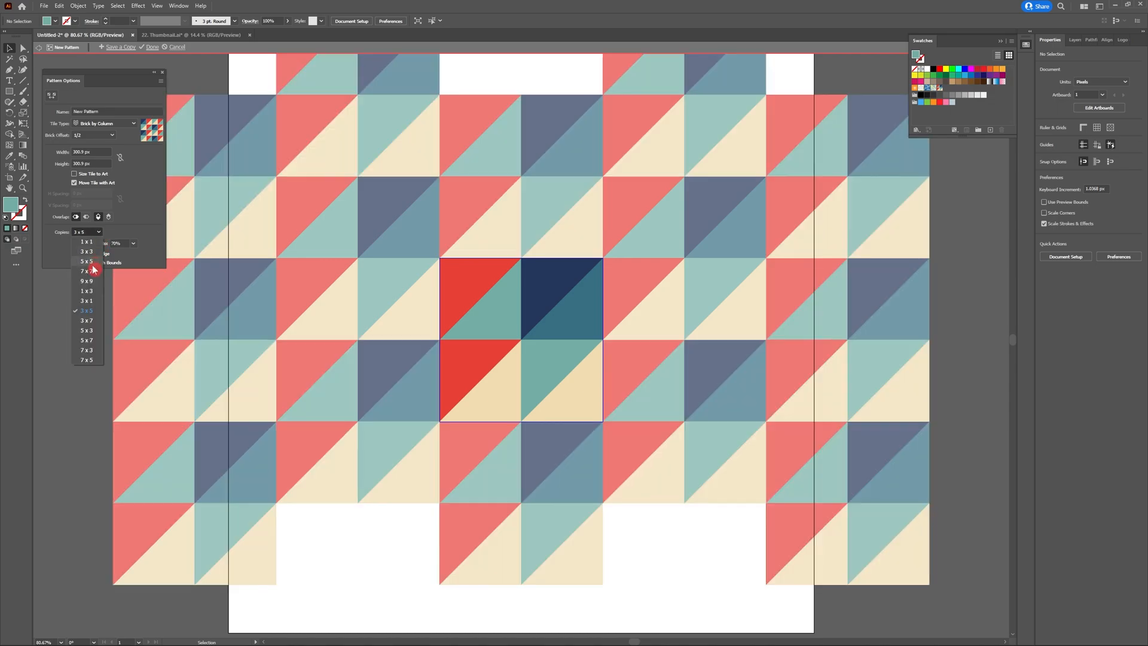
pyautogui.click(86, 262)
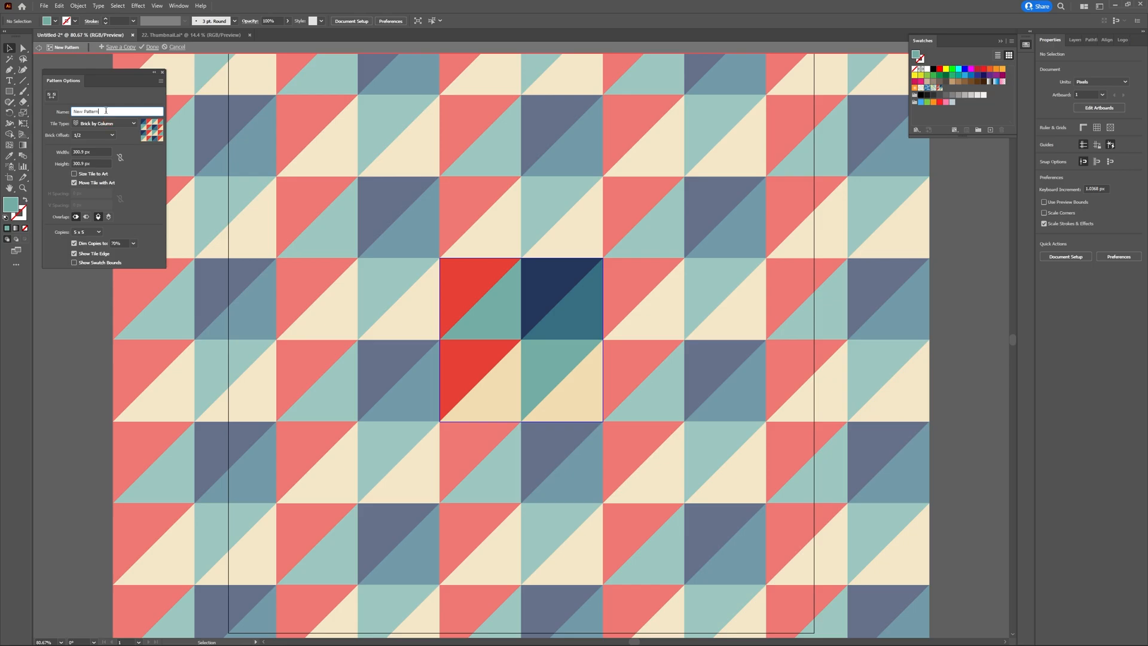
# Step: Rename the pattern from New Pattern to 'Retro Tri'
pyautogui.write('Retro Tri 1')
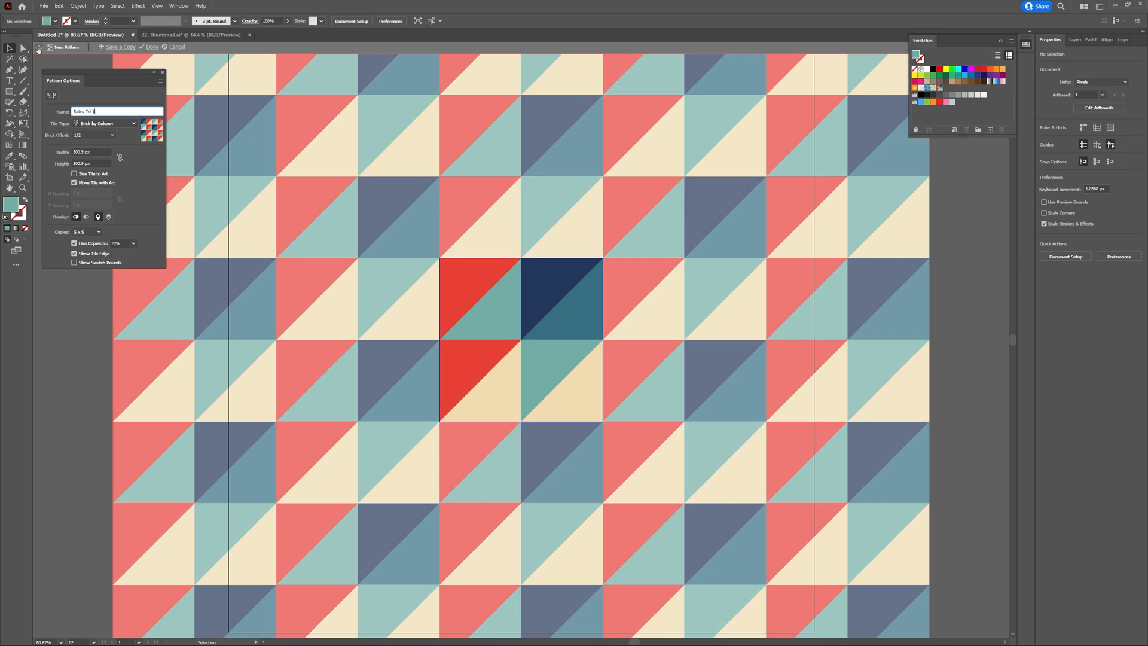
pyautogui.moveTo(38, 46)
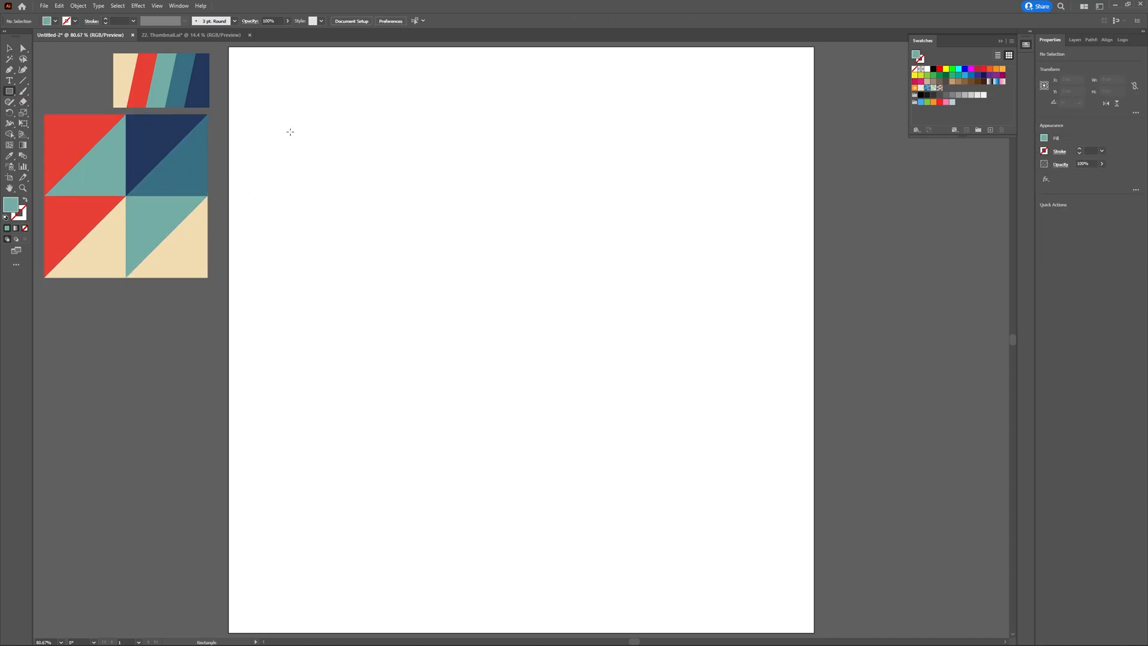
# Step: Draw a teal rectangle covering the entire artboard with the Rectangle tool (M)
pyautogui.press('m')
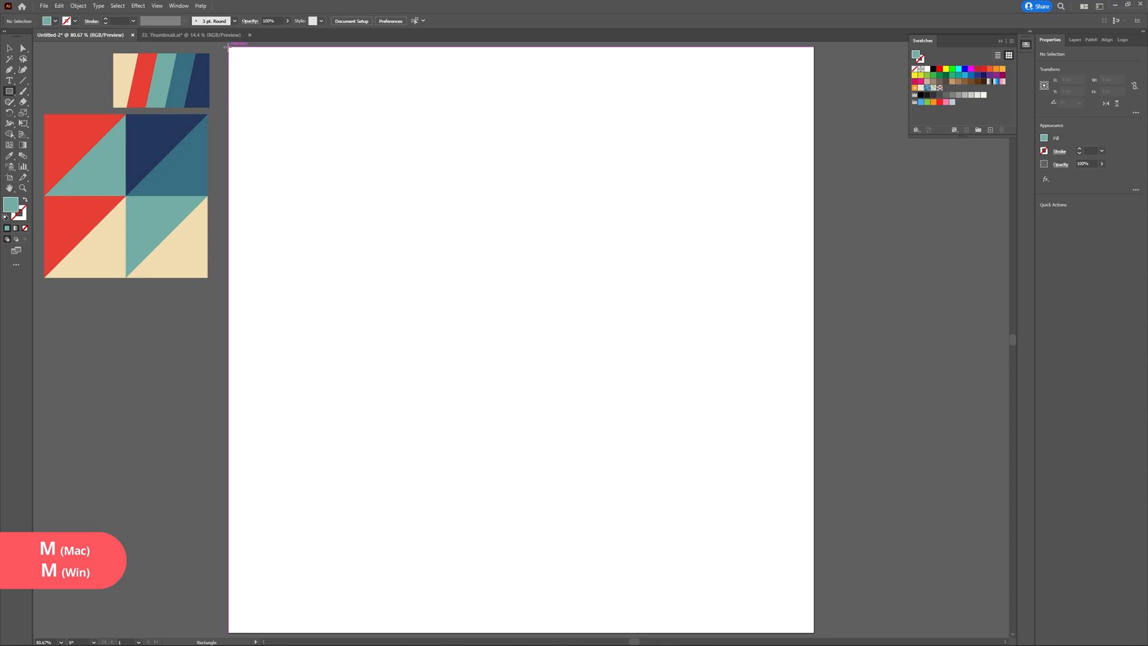
pyautogui.moveTo(229, 47); pyautogui.dragTo(813, 631)
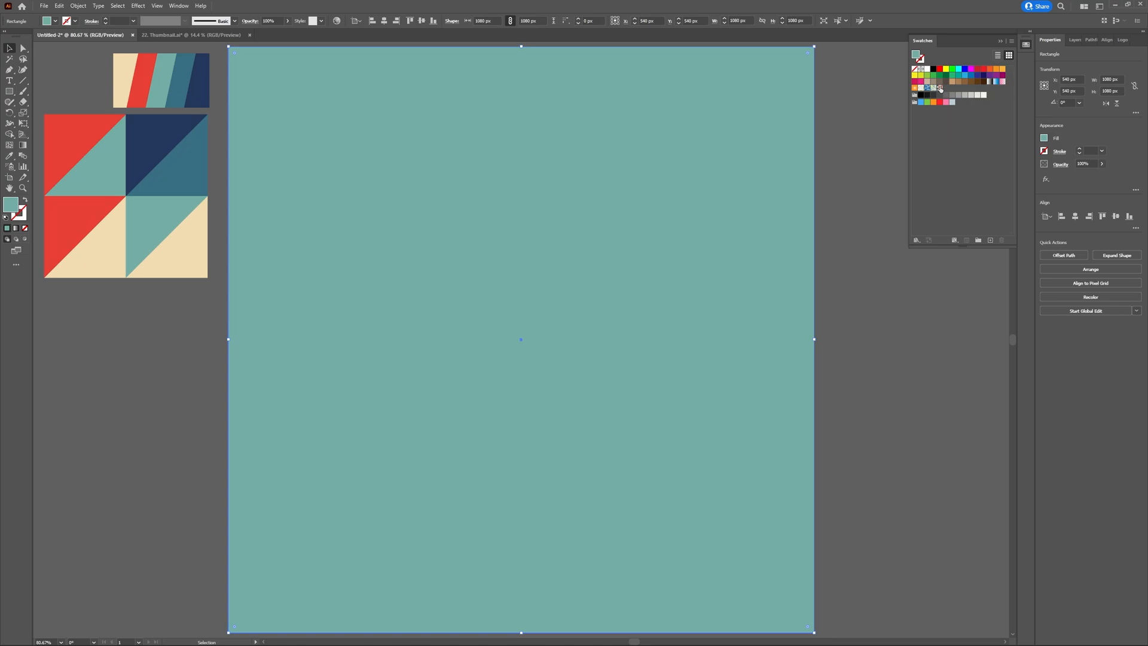
pyautogui.moveTo(940, 88)
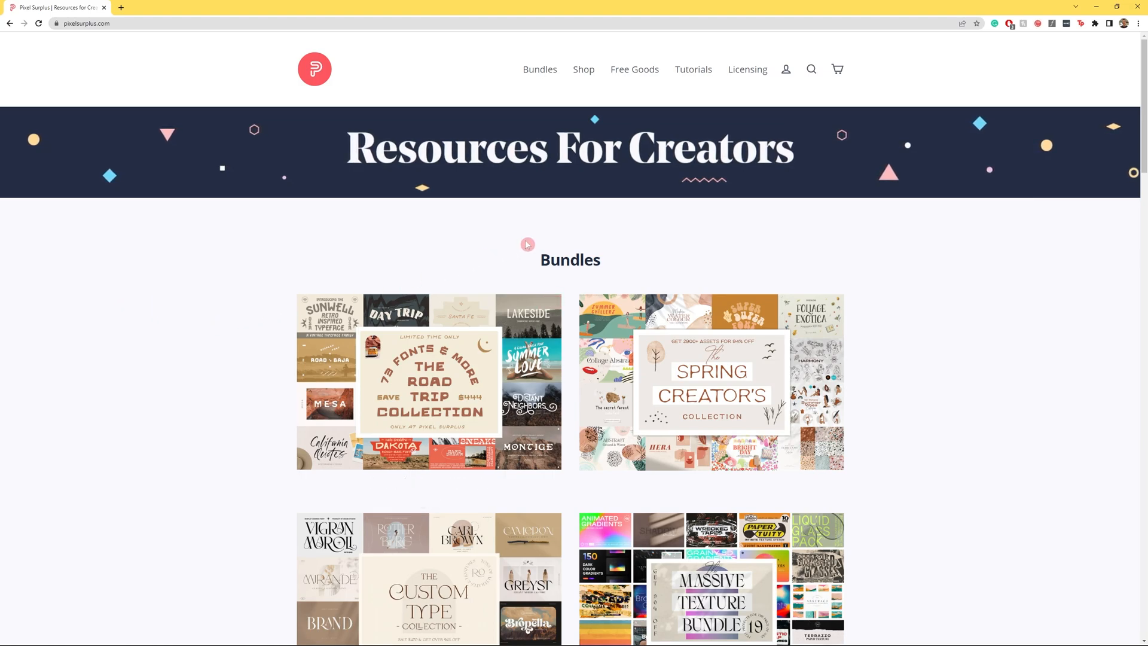
# Step: Browse the Free Goods collections: Fonts, Textures, Mockups, Graphics and Procreate
pyautogui.click(635, 69)
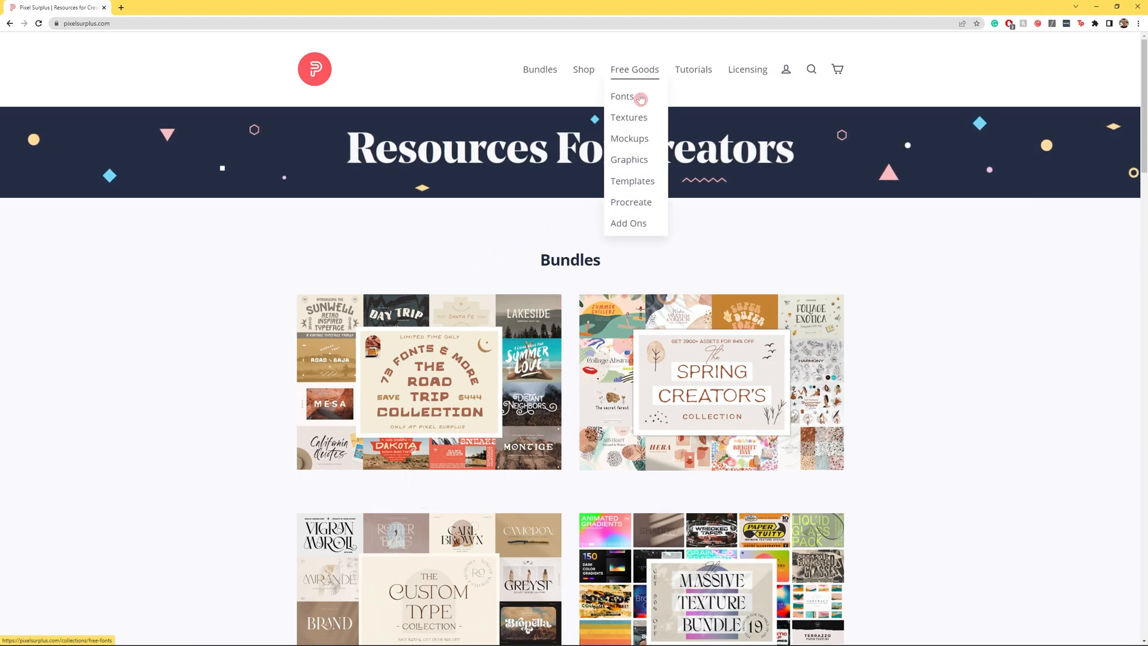
pyautogui.click(621, 96)
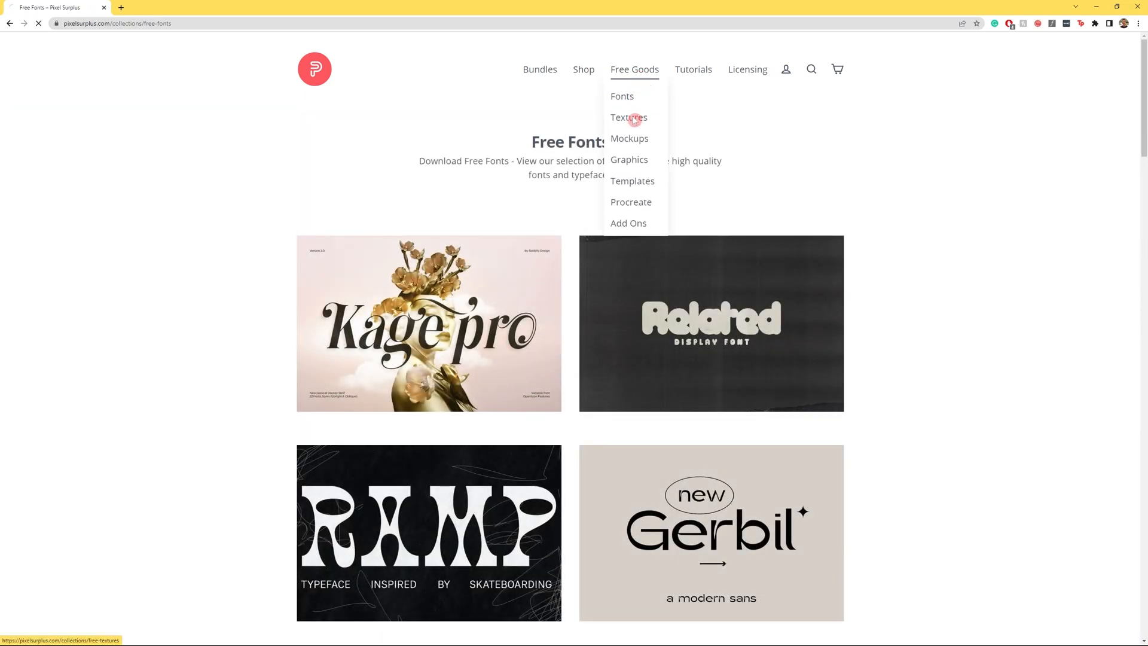
pyautogui.click(628, 117)
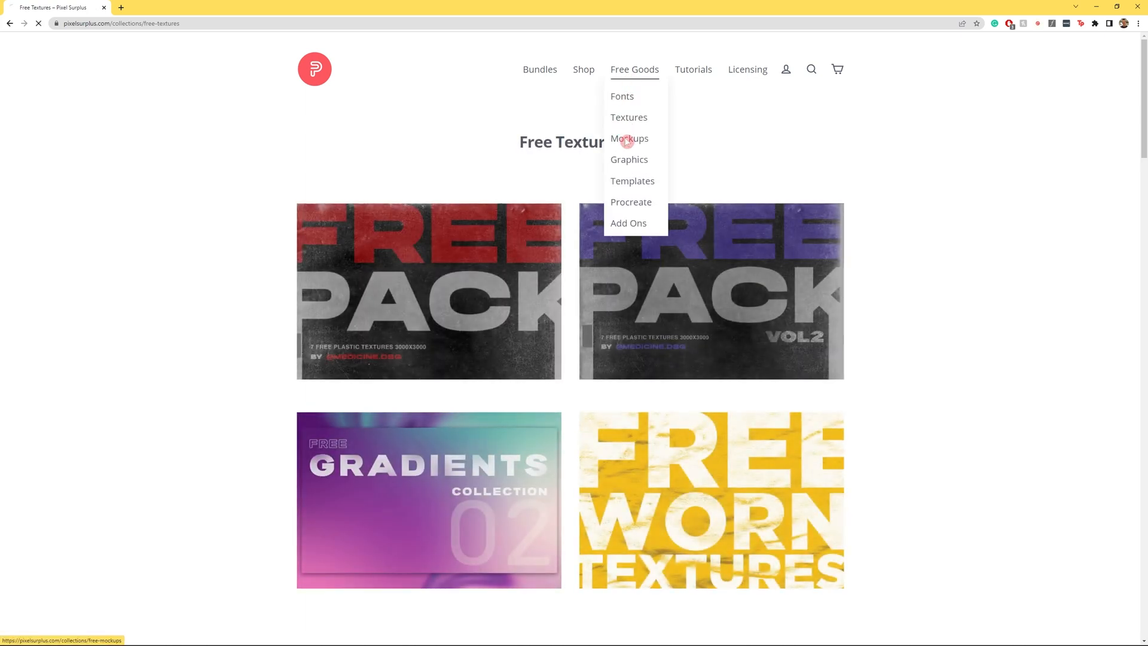
pyautogui.click(628, 139)
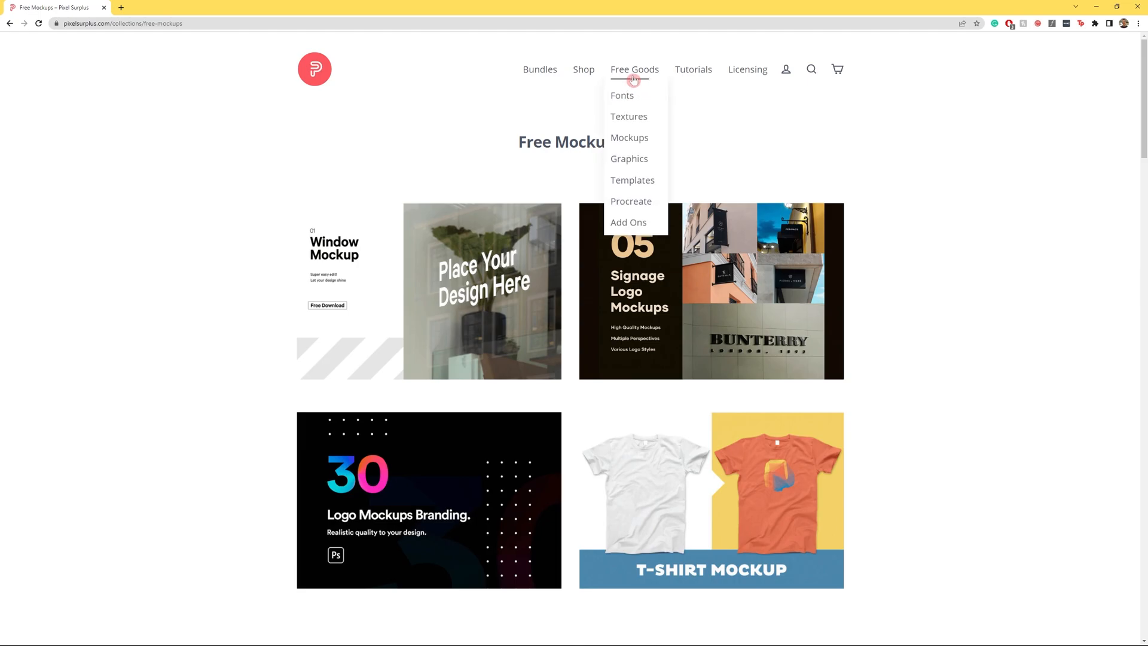
pyautogui.moveTo(628, 159)
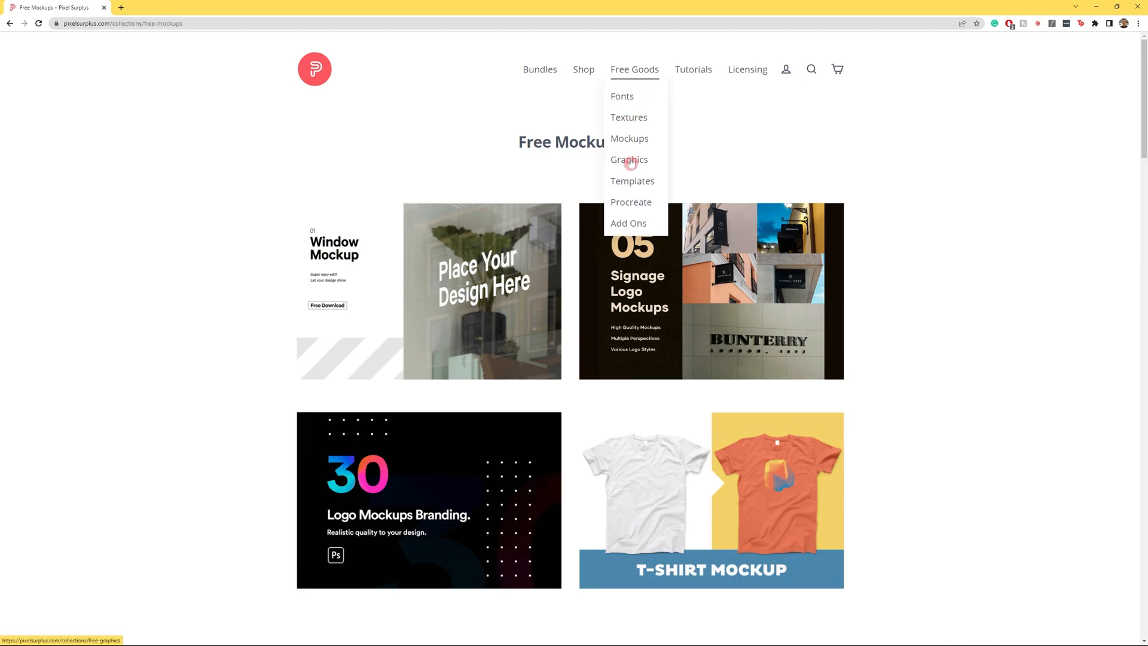
pyautogui.click(628, 159)
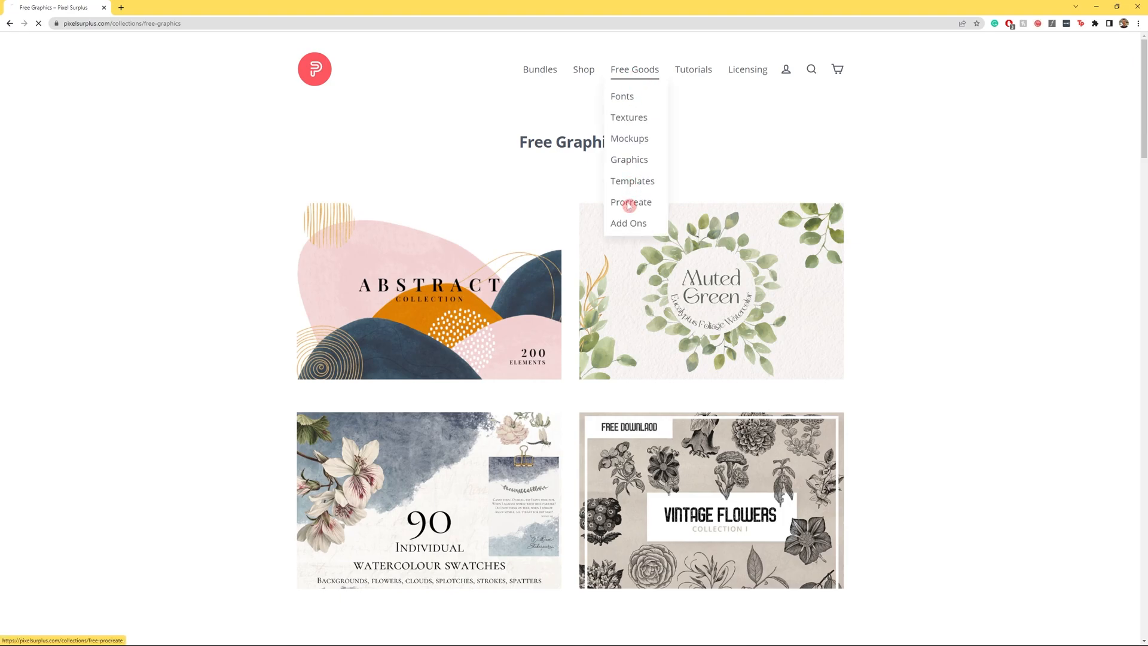
pyautogui.click(630, 202)
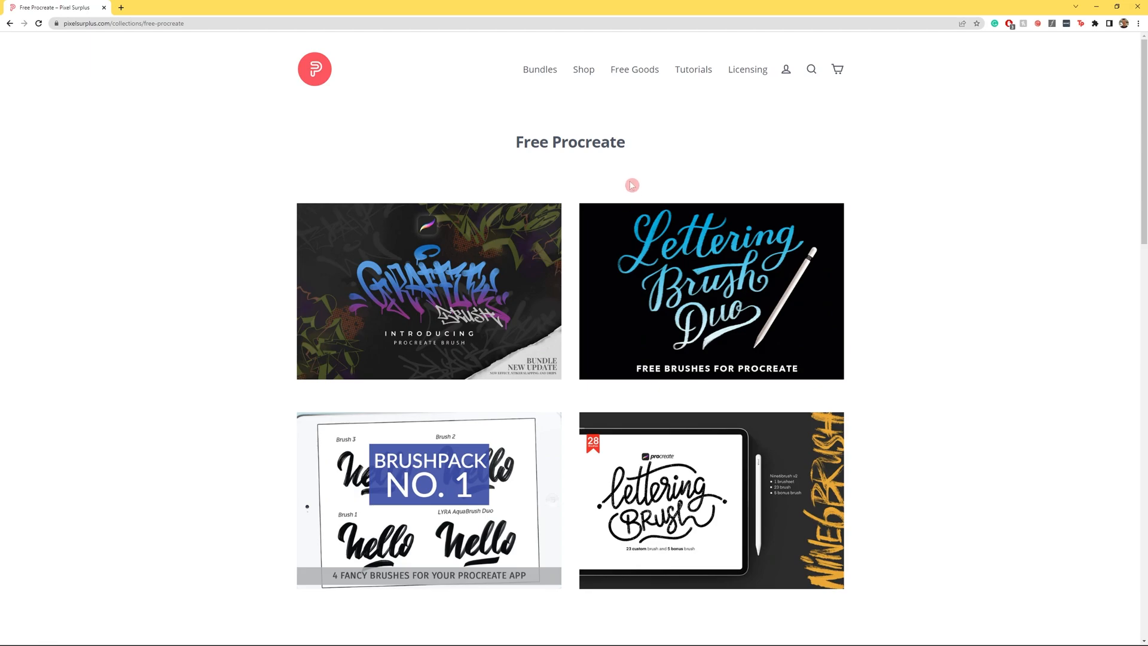
# Step: View the shop's Fonts, then the Bundles page and The Road Trip Font Collection bundle
pyautogui.click(584, 70)
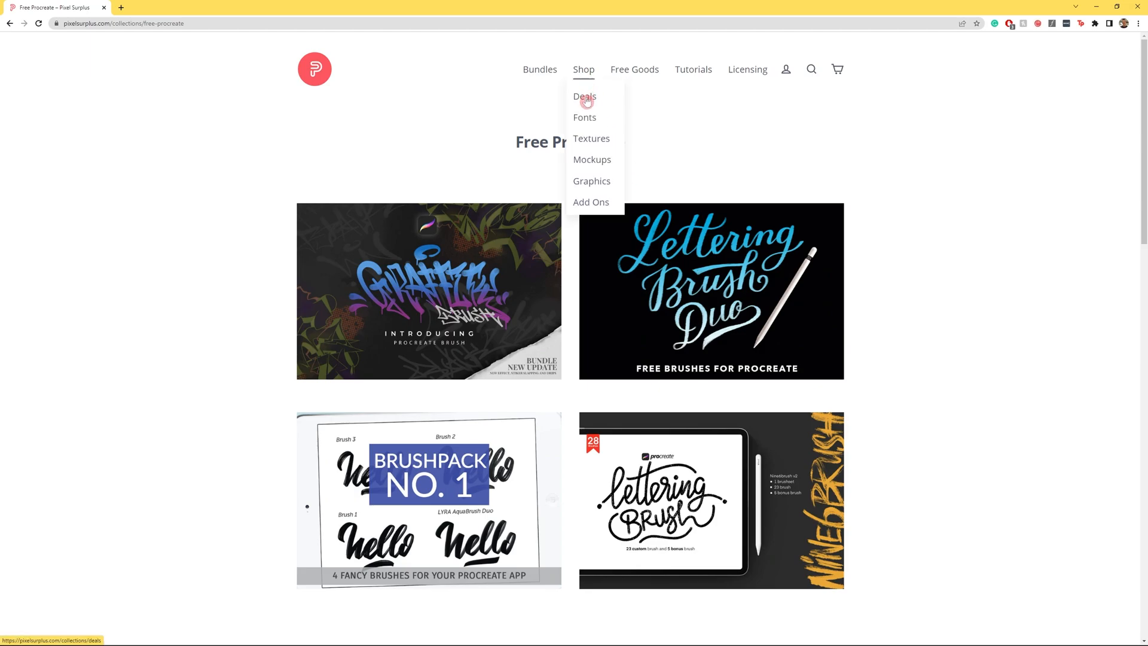
pyautogui.click(585, 118)
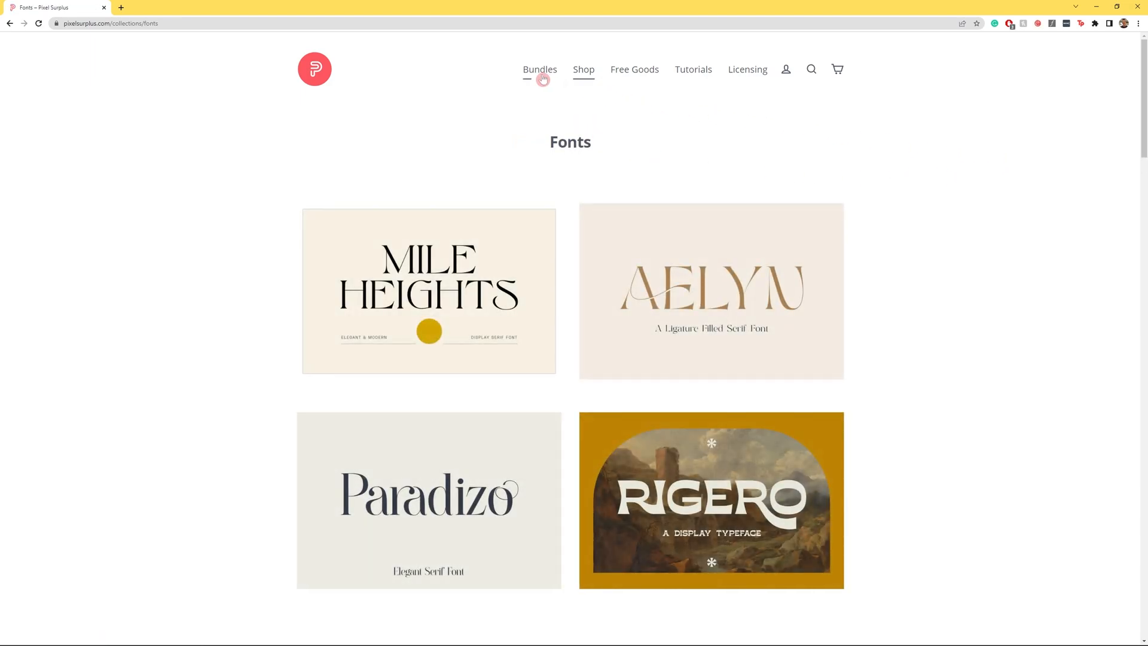
pyautogui.click(540, 69)
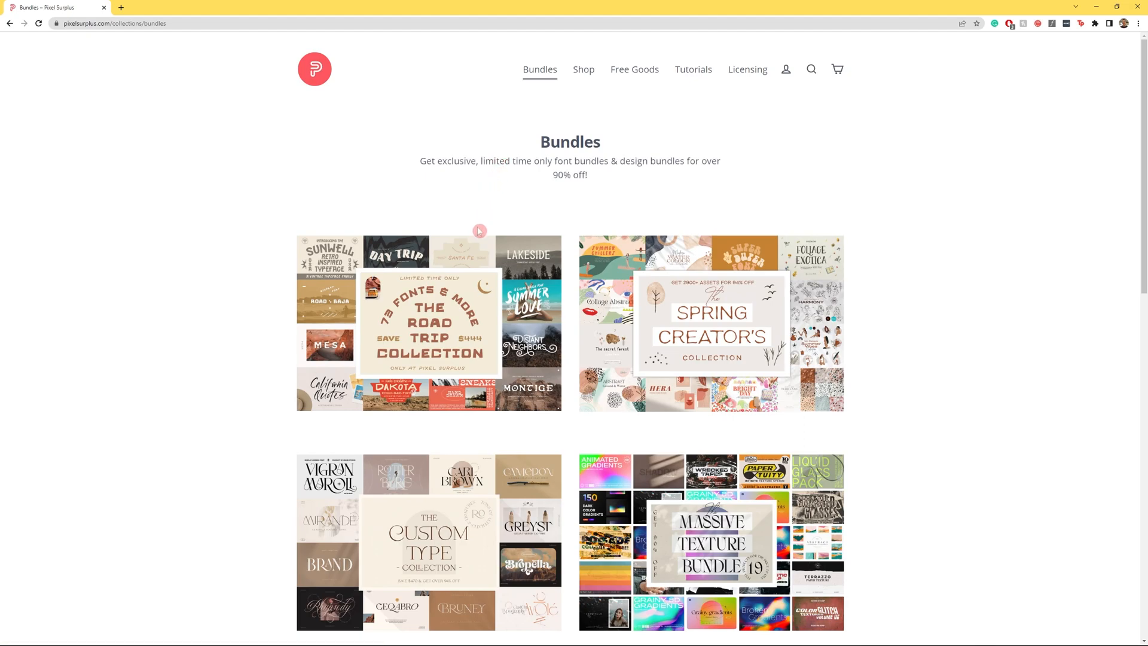
pyautogui.click(428, 323)
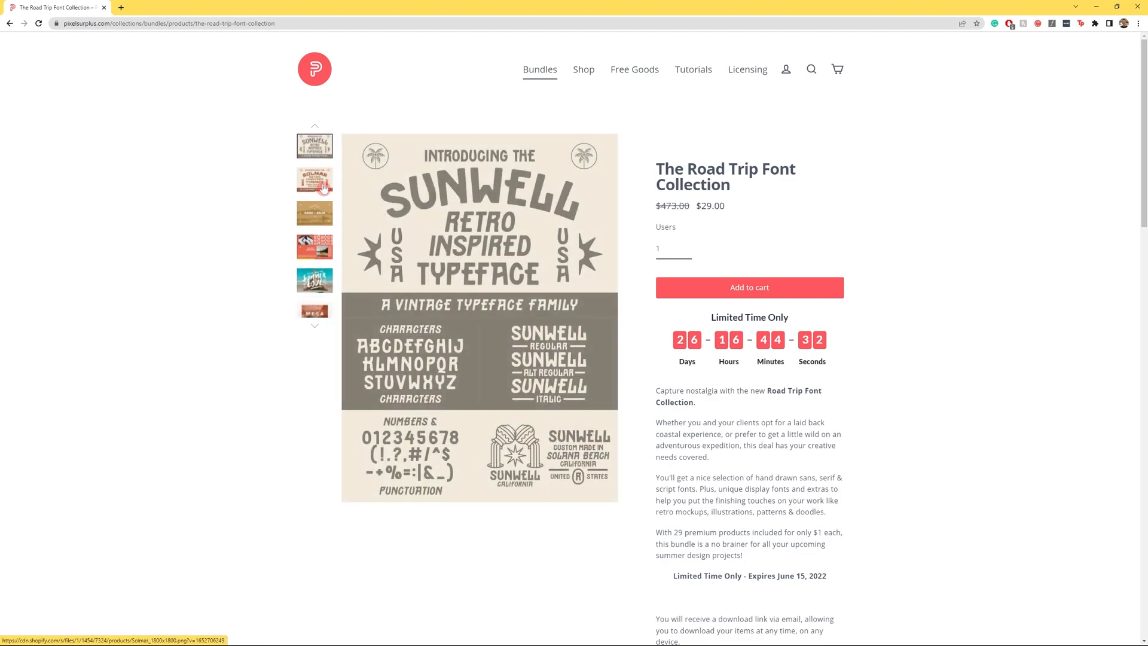
# Step: Switch the bundle's preview images to the Solmar and Sneaks typeface shots
pyautogui.click(314, 181)
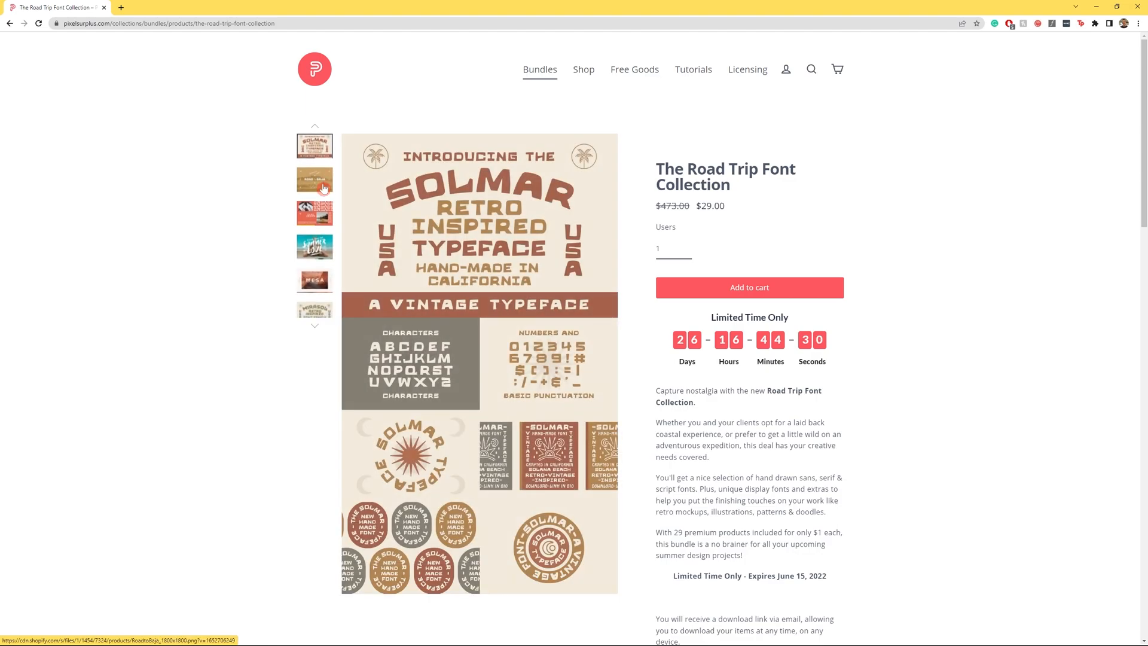
pyautogui.click(314, 180)
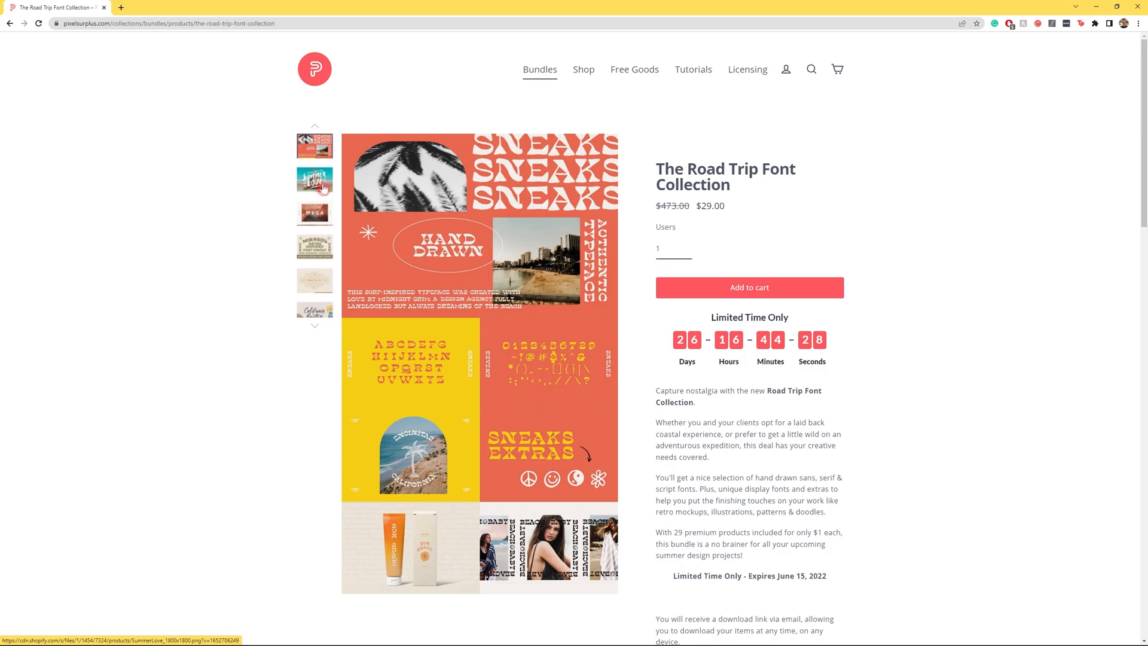